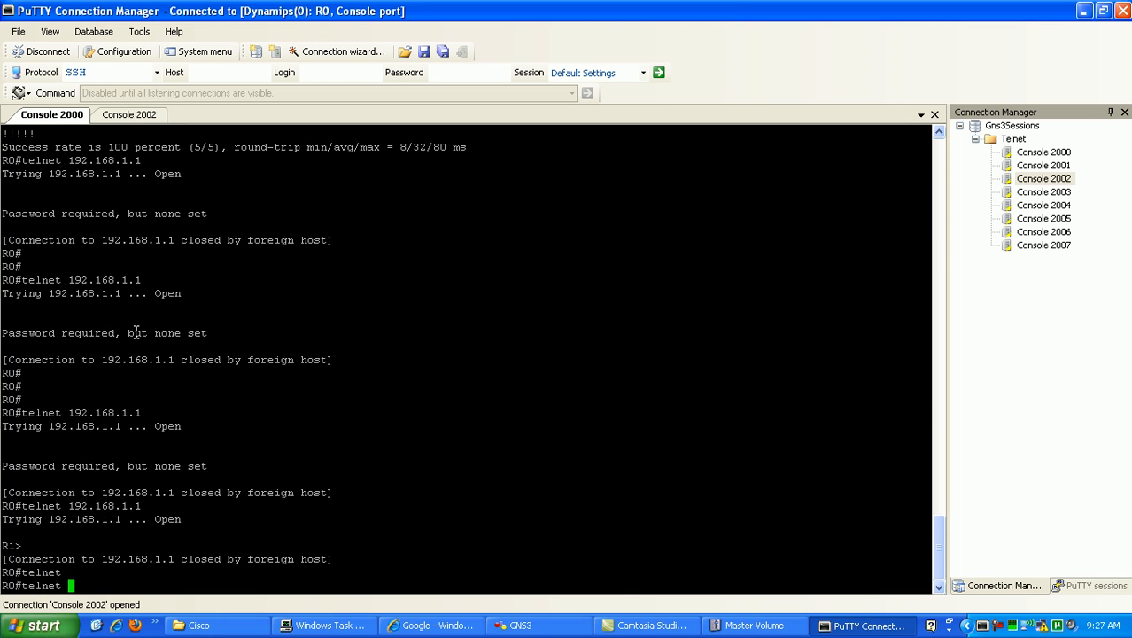
From R0, telnet 192.168.1.1 /source-interface lo1 after checking R1's ACL; the connection is refused.
type("1")
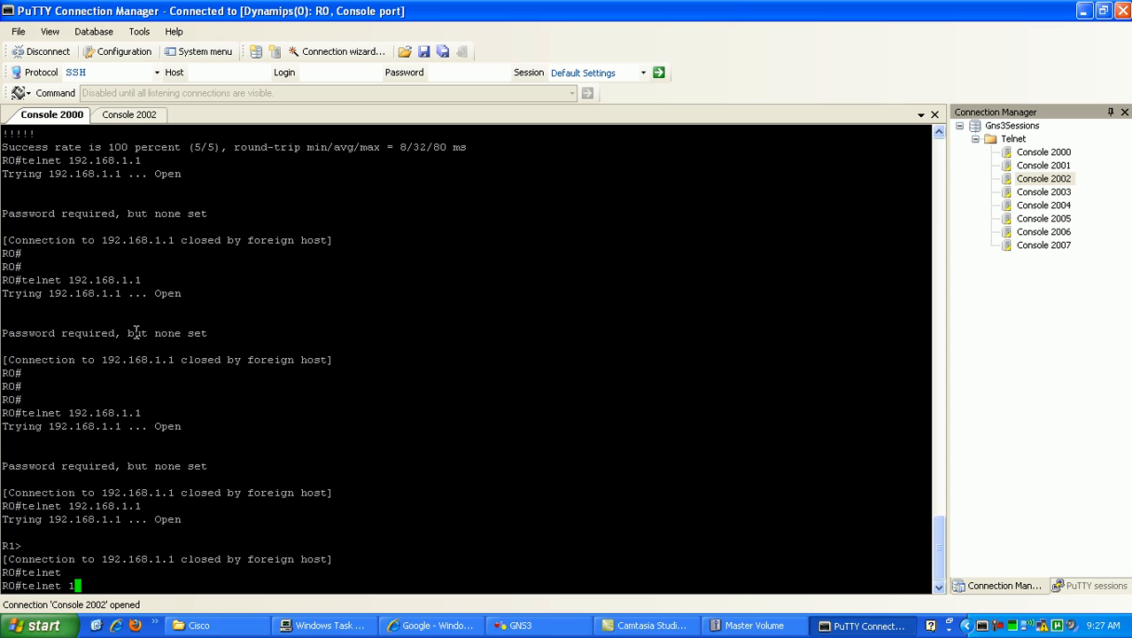
type("92.168.1.1")
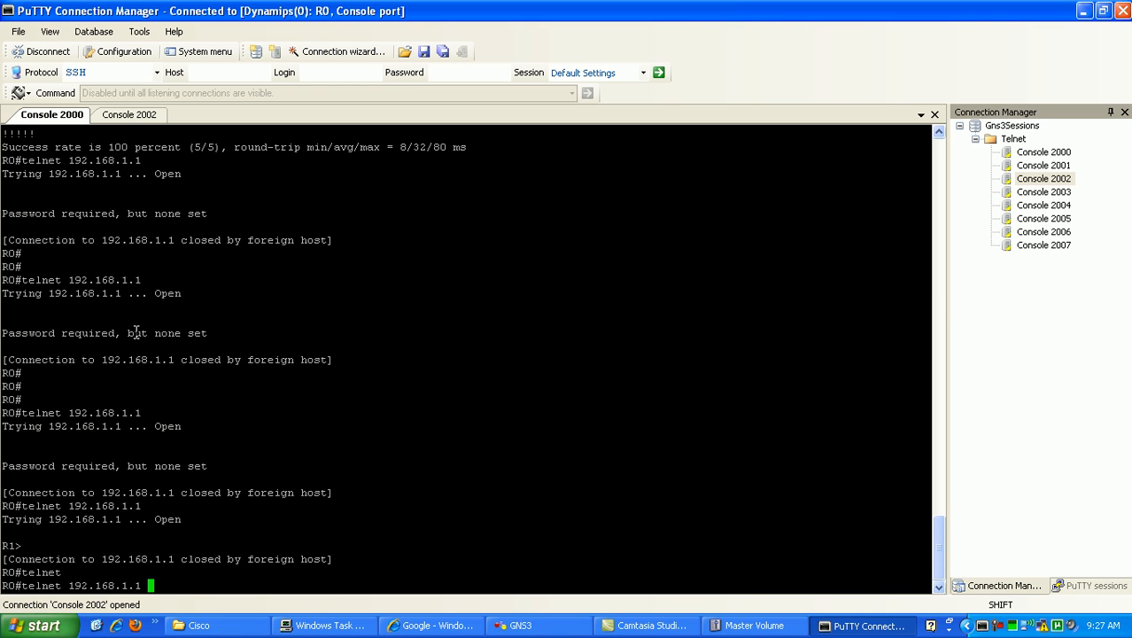
type("souc")
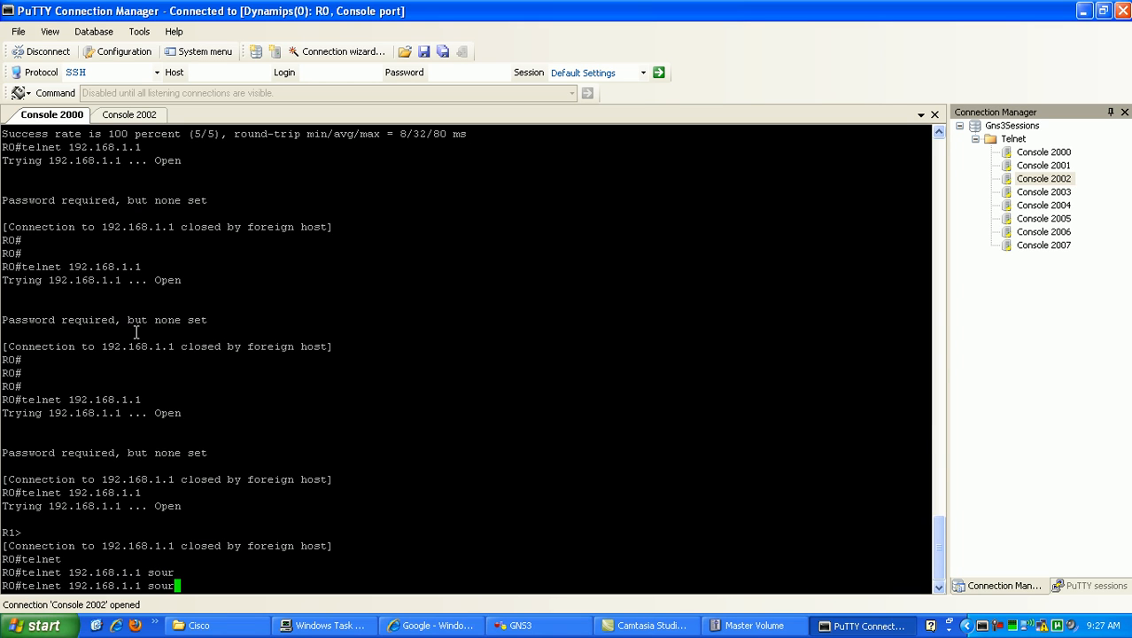
type("/s")
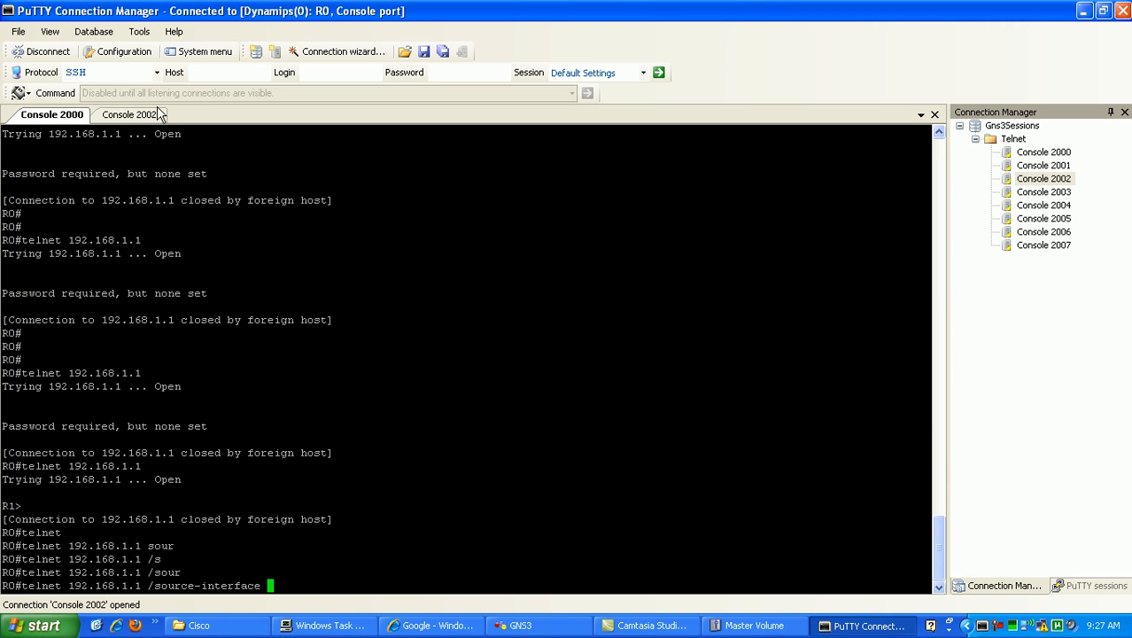
left_click(129, 113)
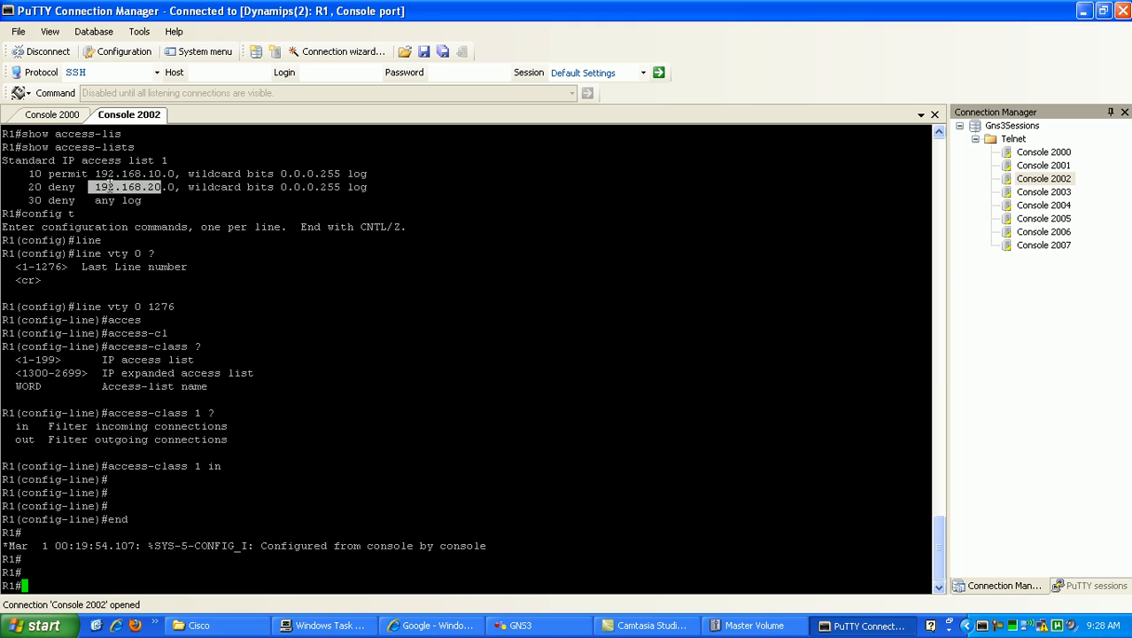
left_click(52, 113)
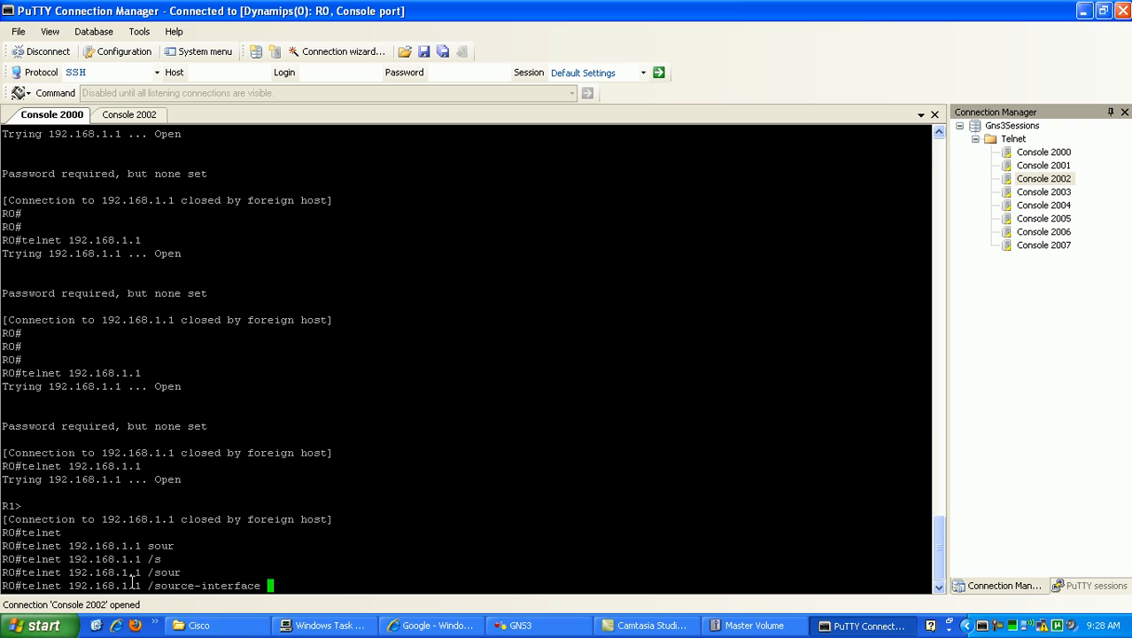
type("lo1")
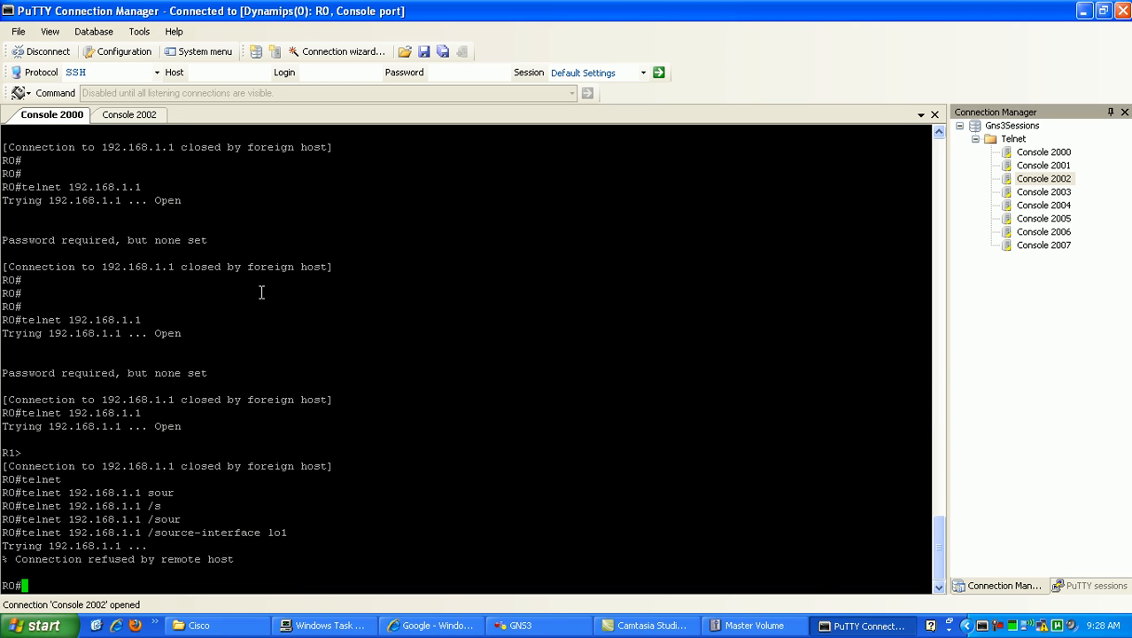
On R1, view the denied 192.168.20.1 log and show access-lists with one match on the deny entry.
double_click(26, 560)
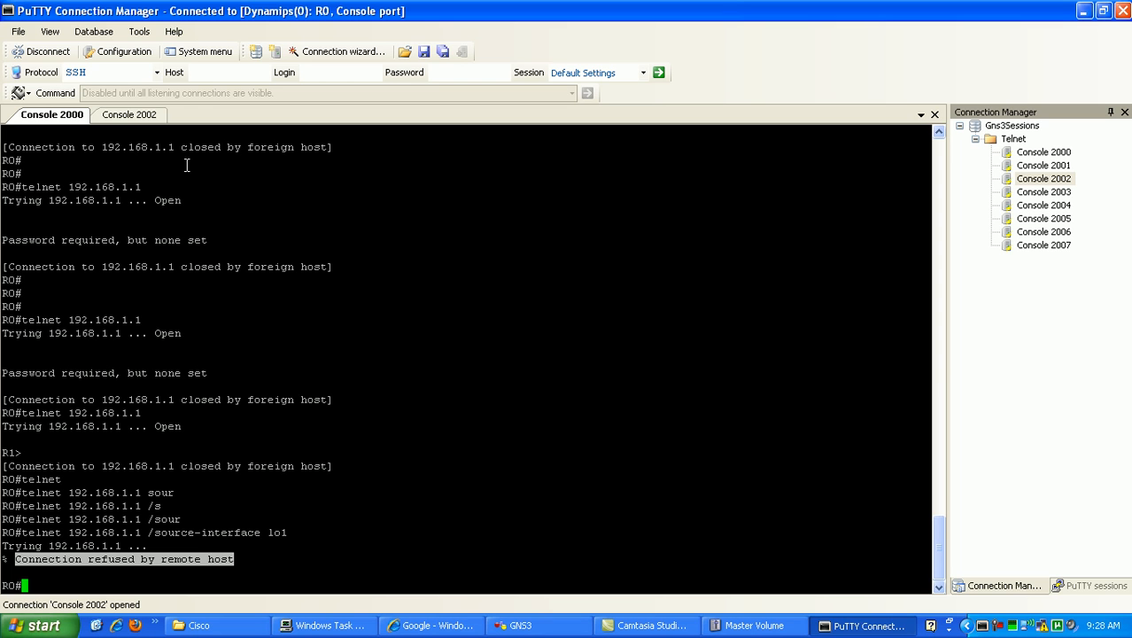
left_click(128, 114)
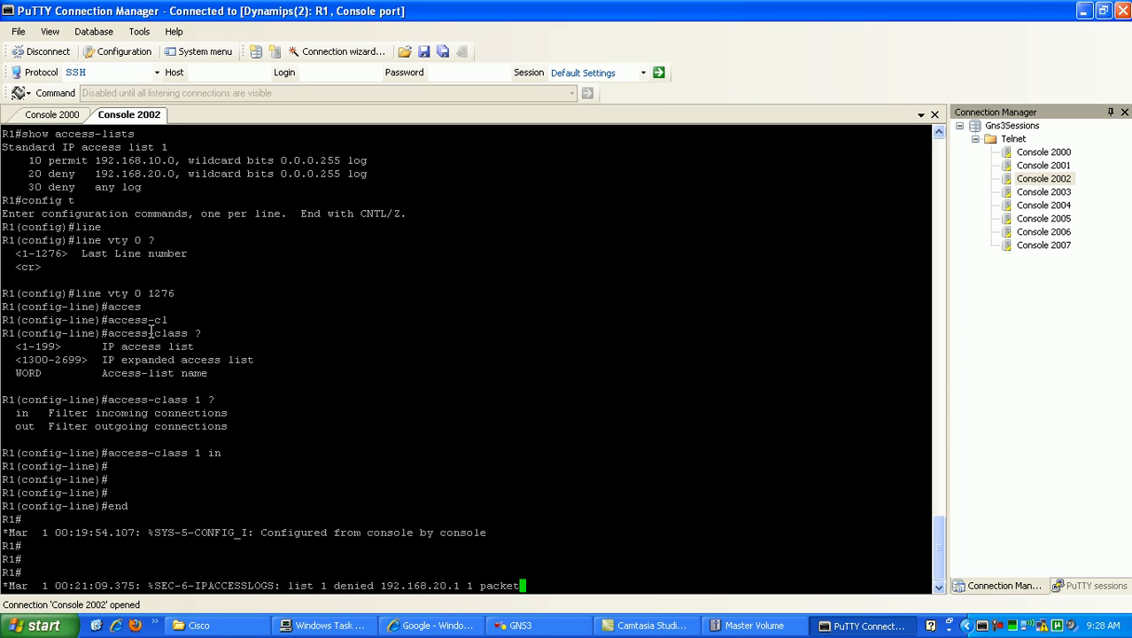
mouse_move(88, 539)
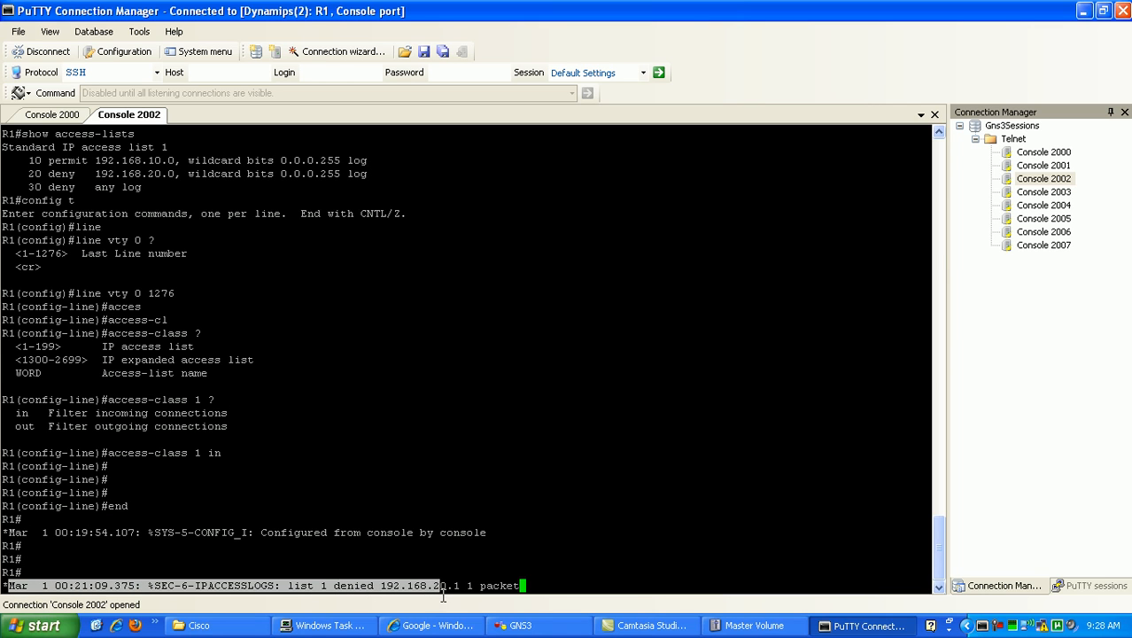
mouse_move(343, 560)
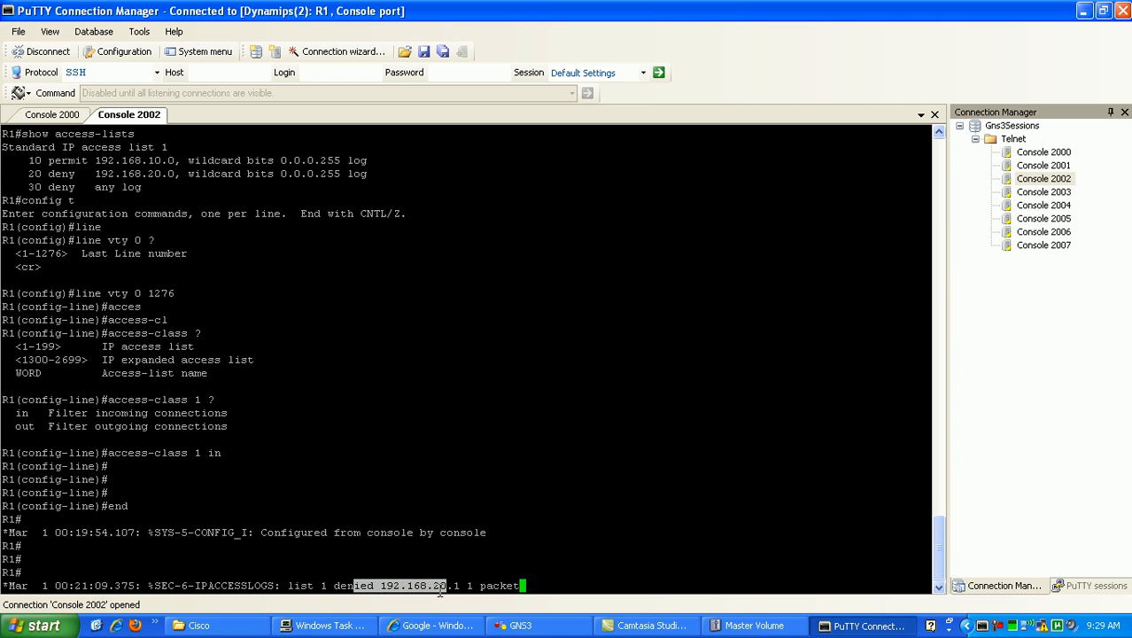
mouse_move(461, 584)
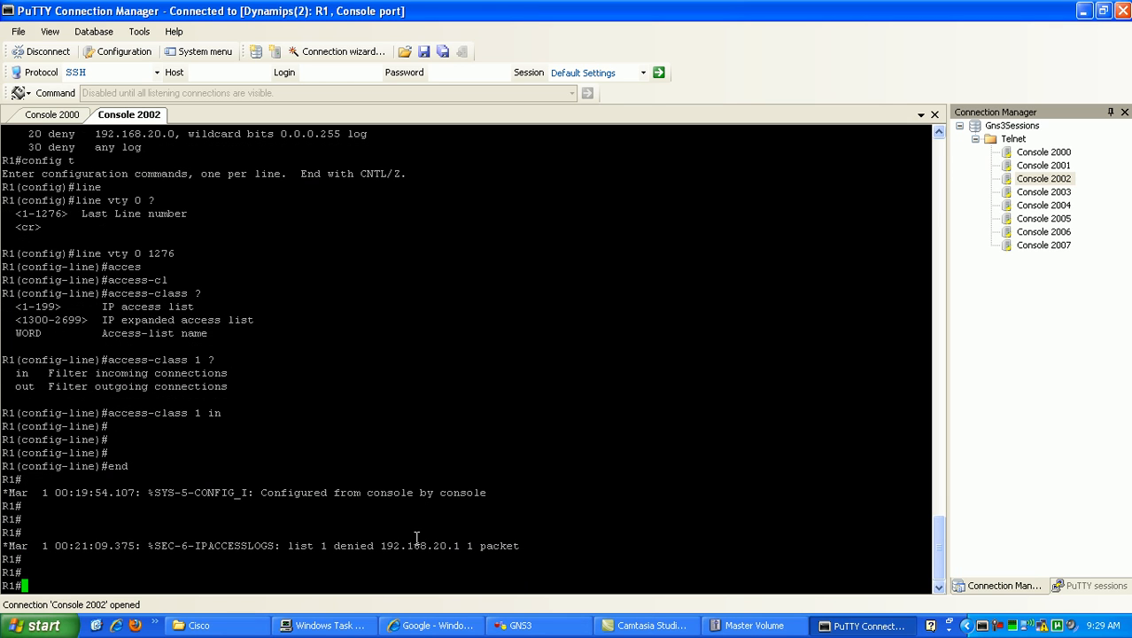
type("show access-lists")
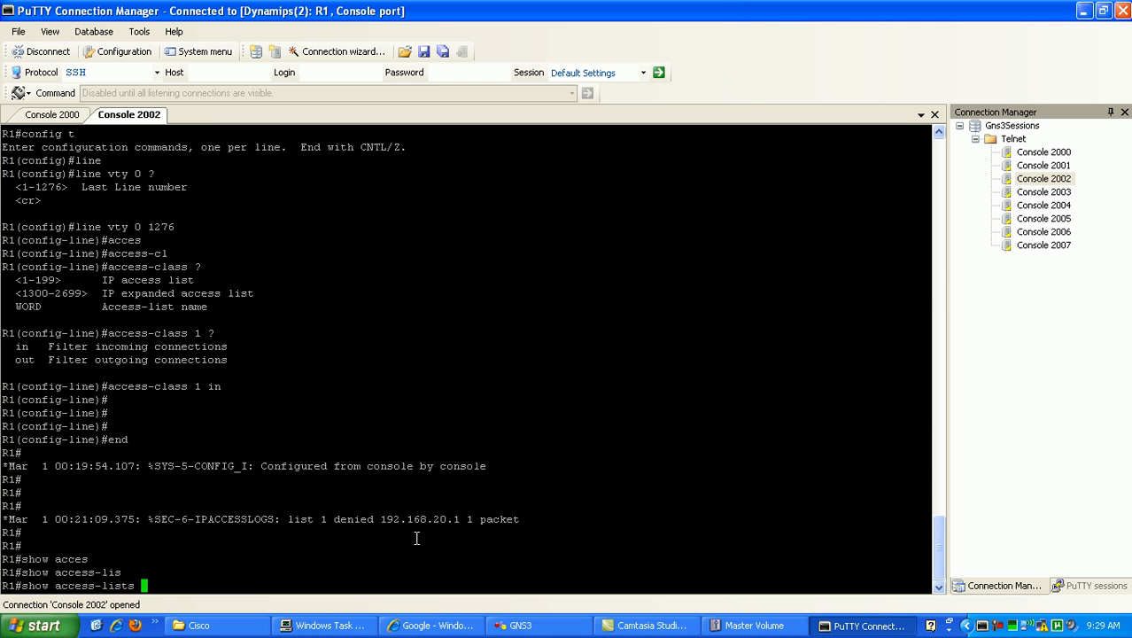
key("Return")
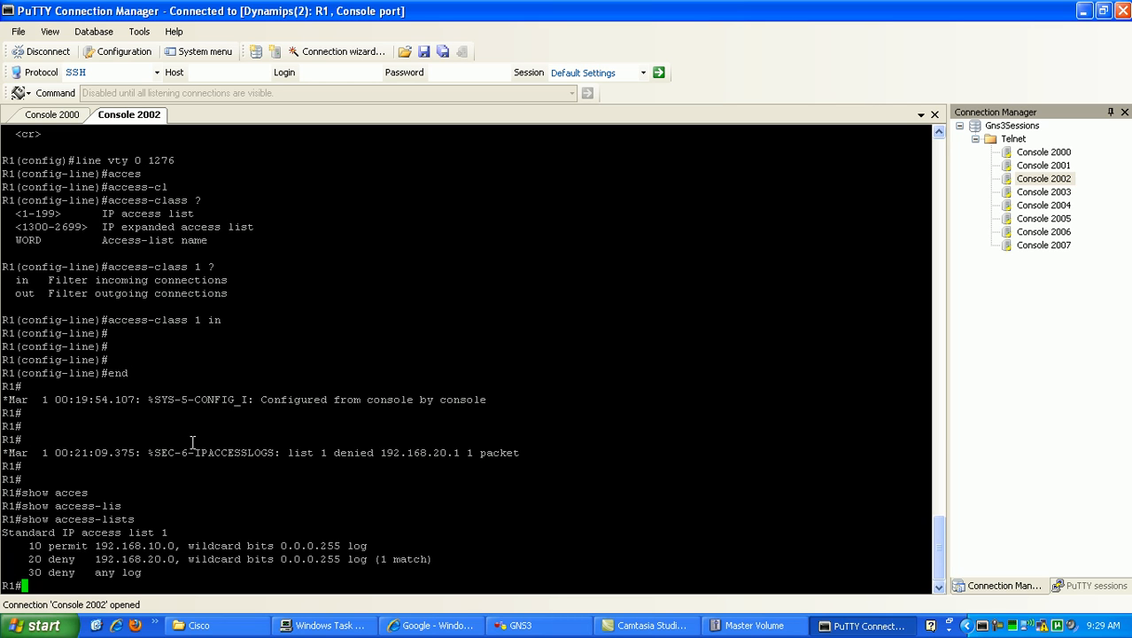
type("show access-lists")
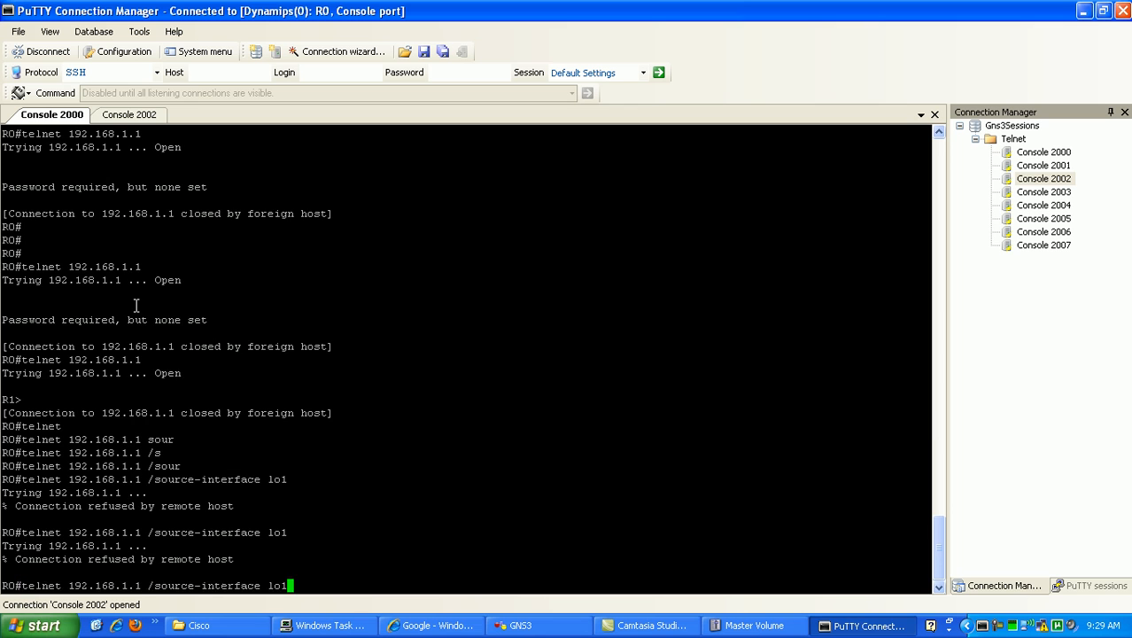
Retry the Loopback1 telnet from R0, then show access-lists on R1 reaching 6 deny matches.
key("Return")
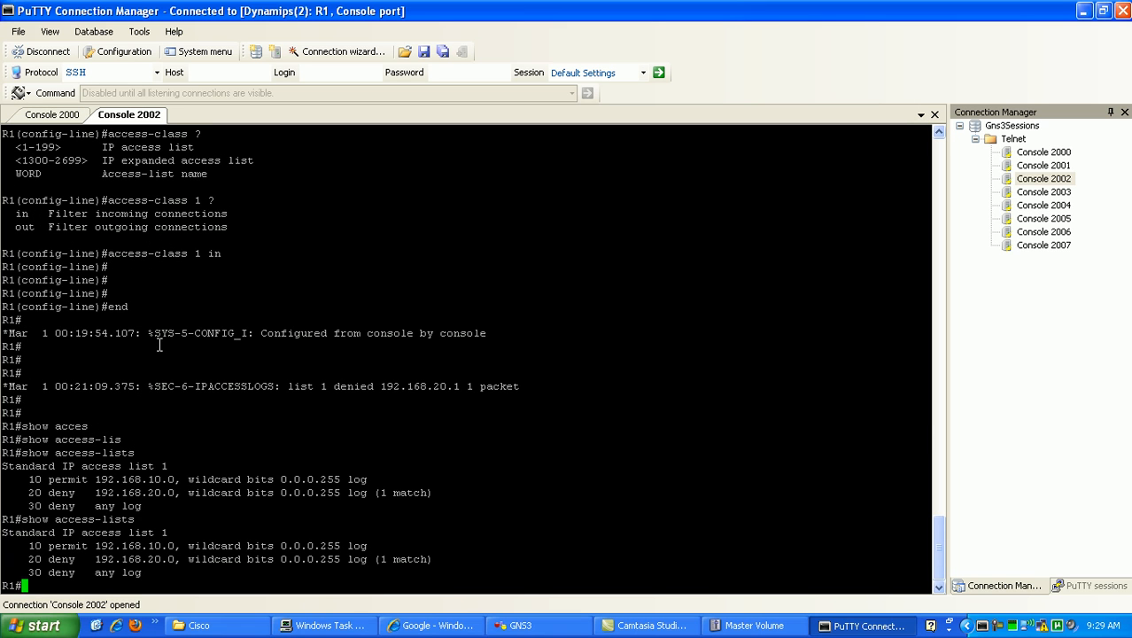
type("show access-lists")
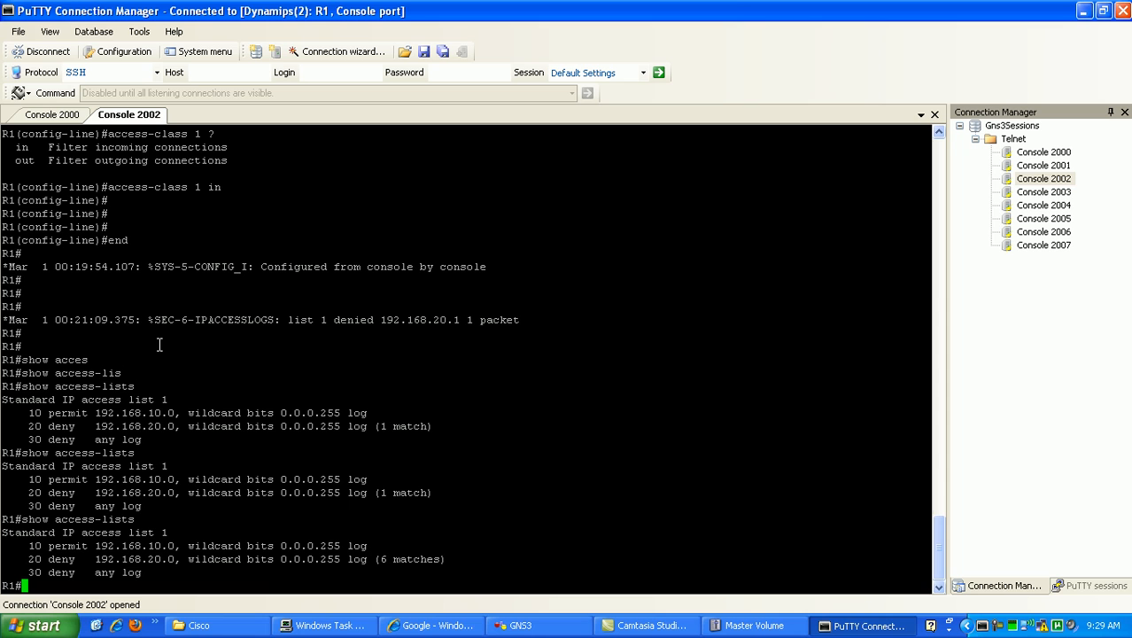
mouse_move(57, 558)
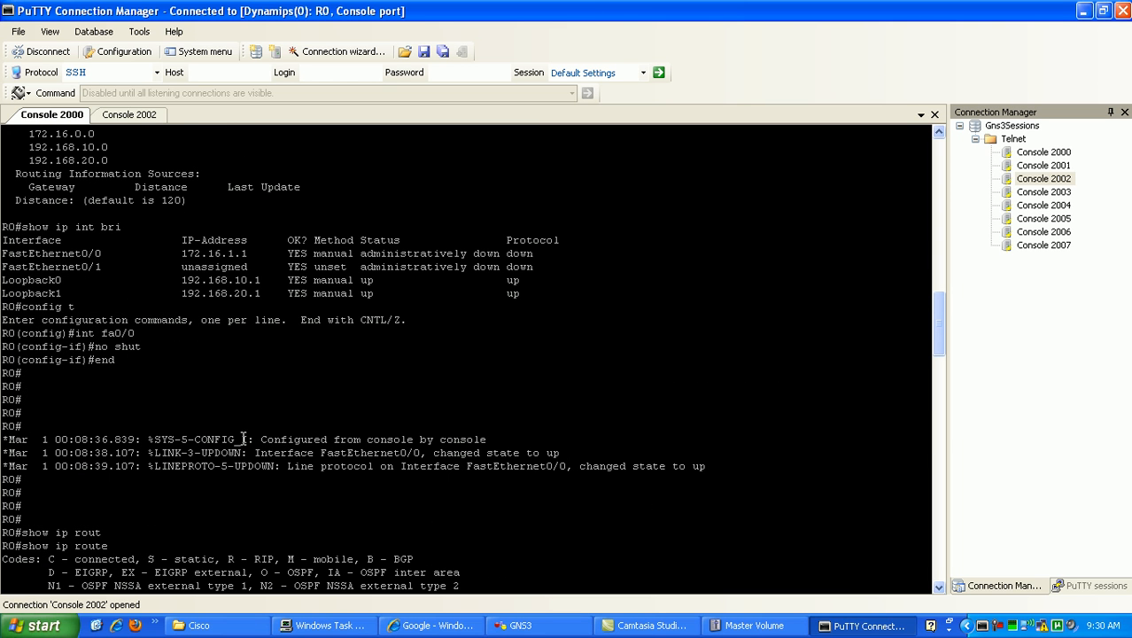
Note Loopback0's 192.168.10.1 address and R1's matching permit entry, then return to R0 for the lo0 telnet.
double_click(48, 280)
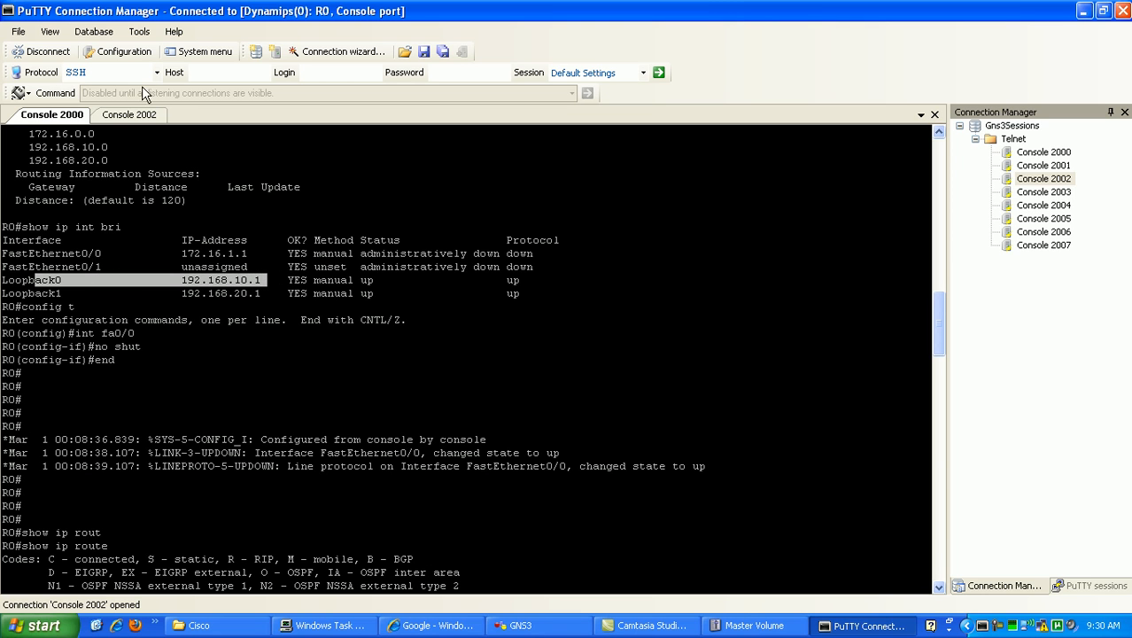
left_click(127, 113)
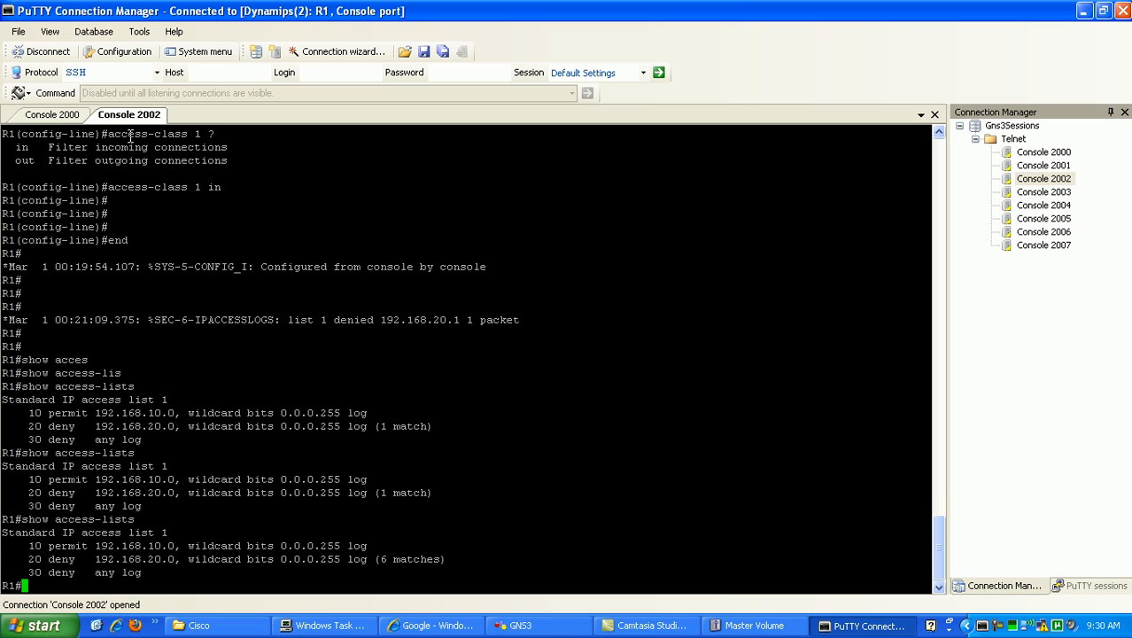
mouse_move(78, 553)
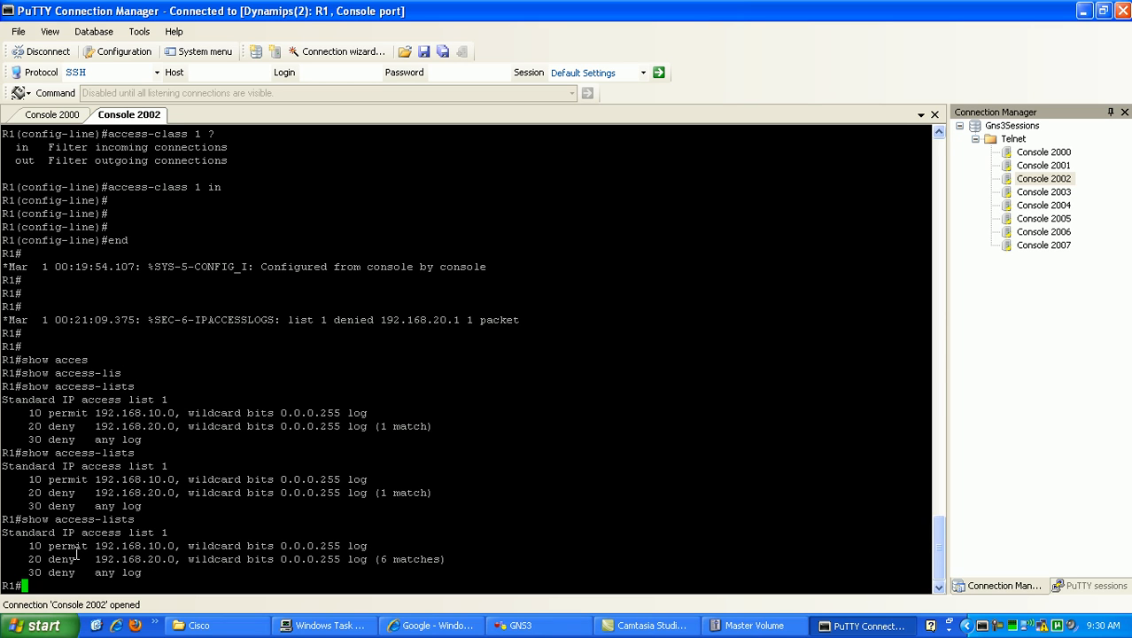
double_click(63, 546)
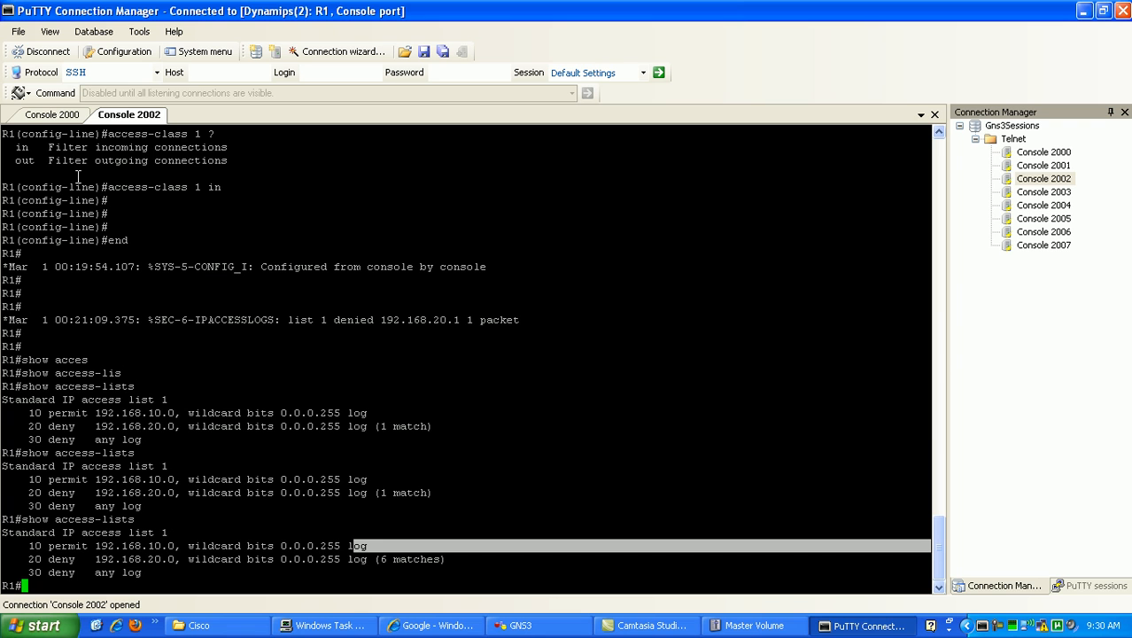
left_click(52, 113)
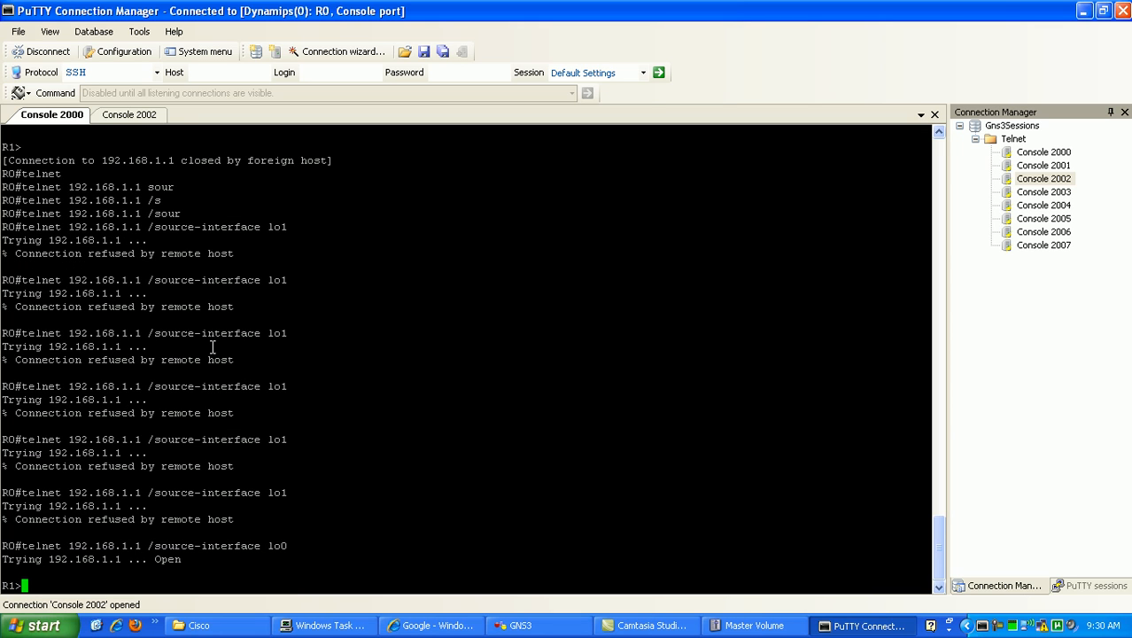
mouse_move(163, 446)
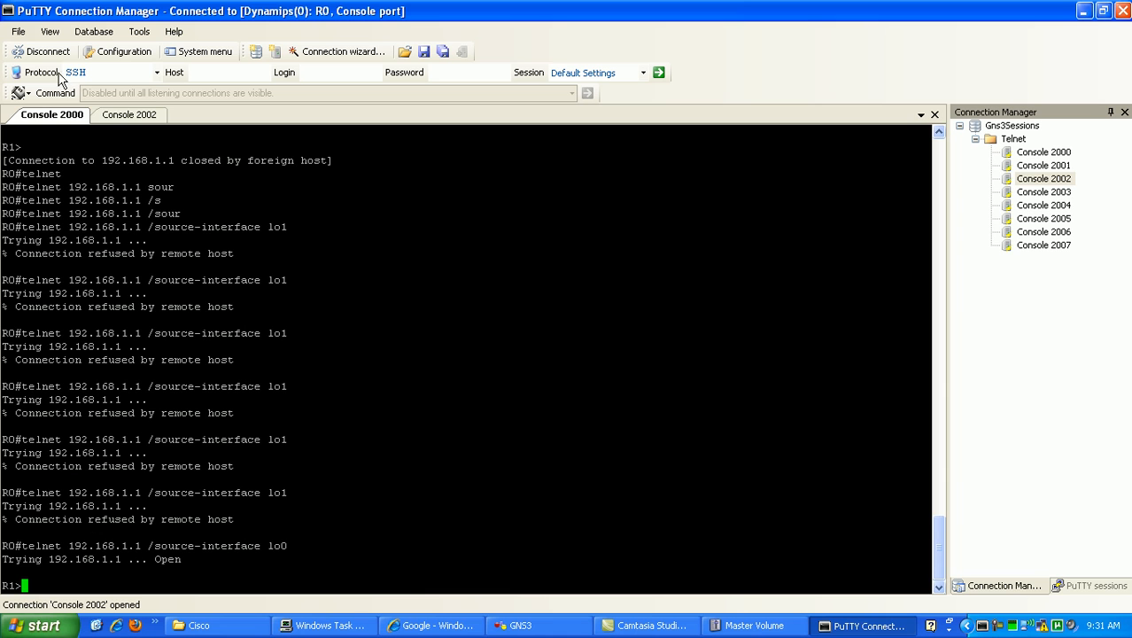
On R1, highlight the permitted 192.168.10.1 log and show access-lists with 2 permit matches.
left_click(128, 113)
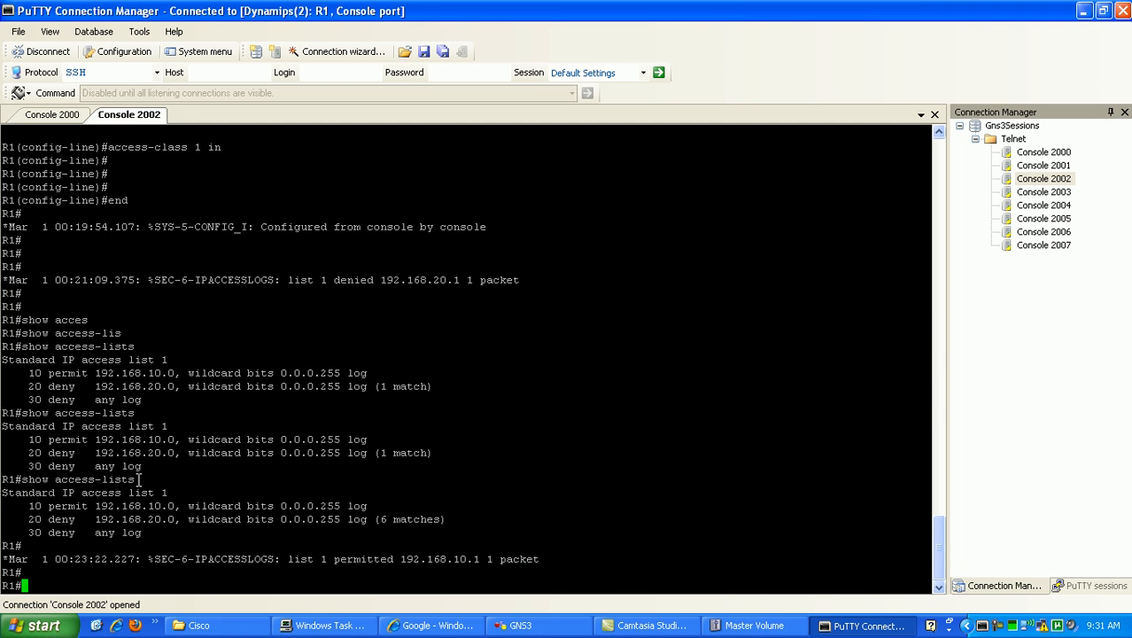
left_click_drag(55, 558, 216, 558)
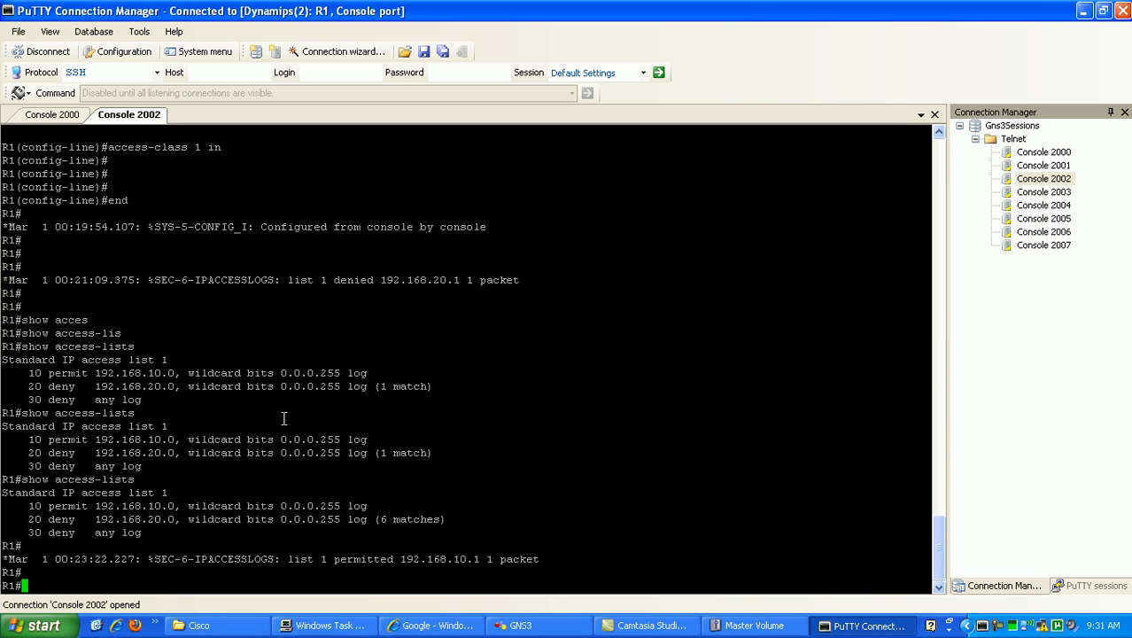
type("show access-lists")
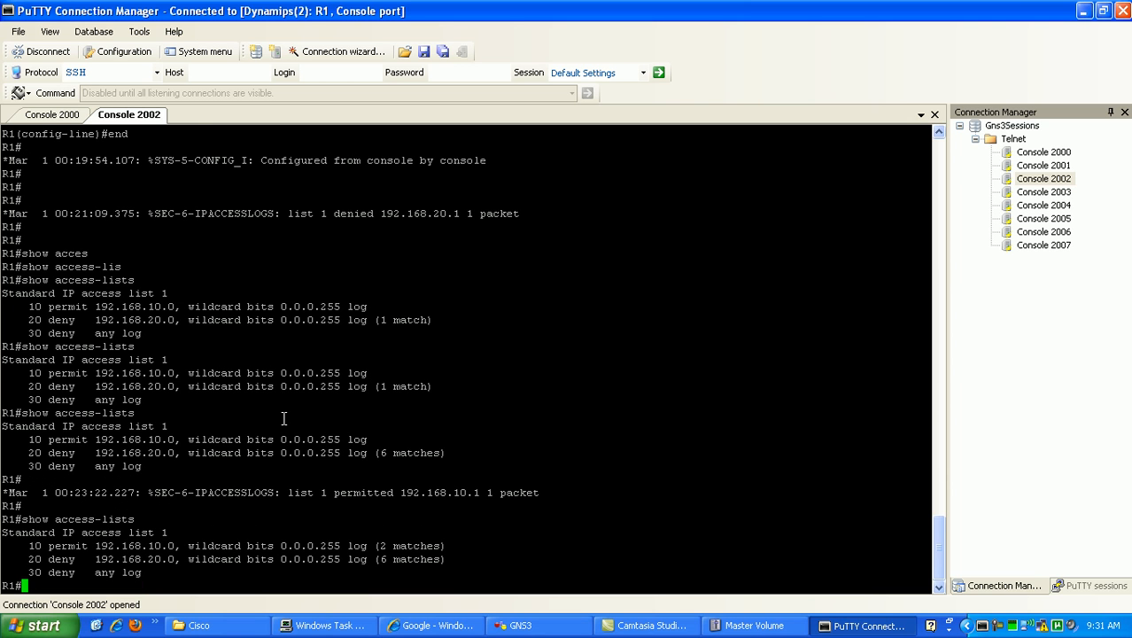
mouse_move(69, 547)
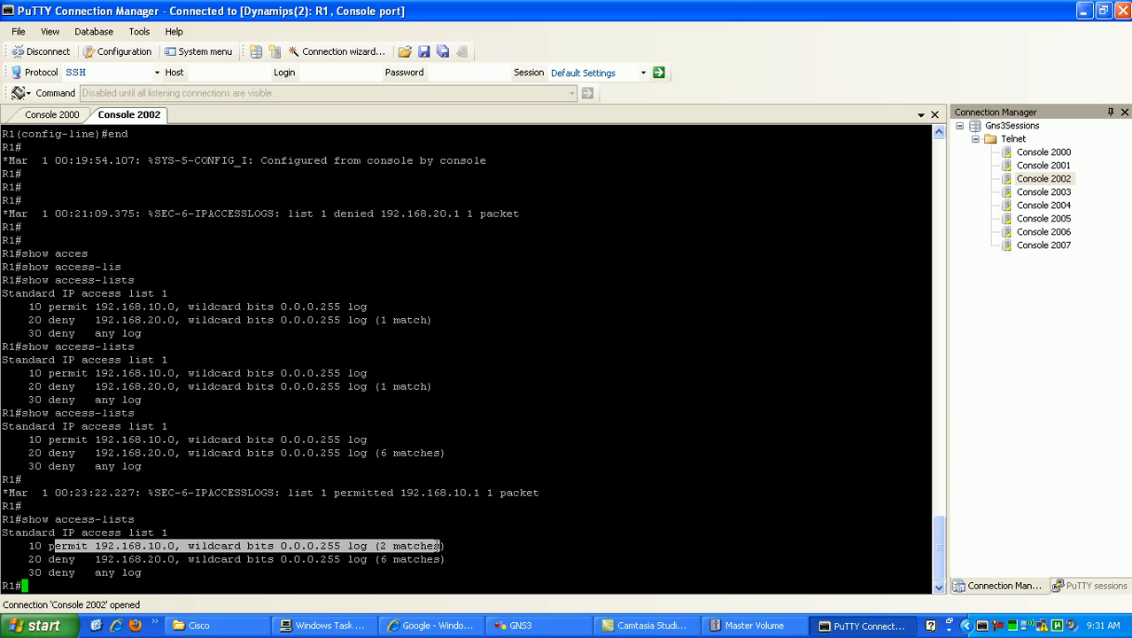
mouse_move(142, 163)
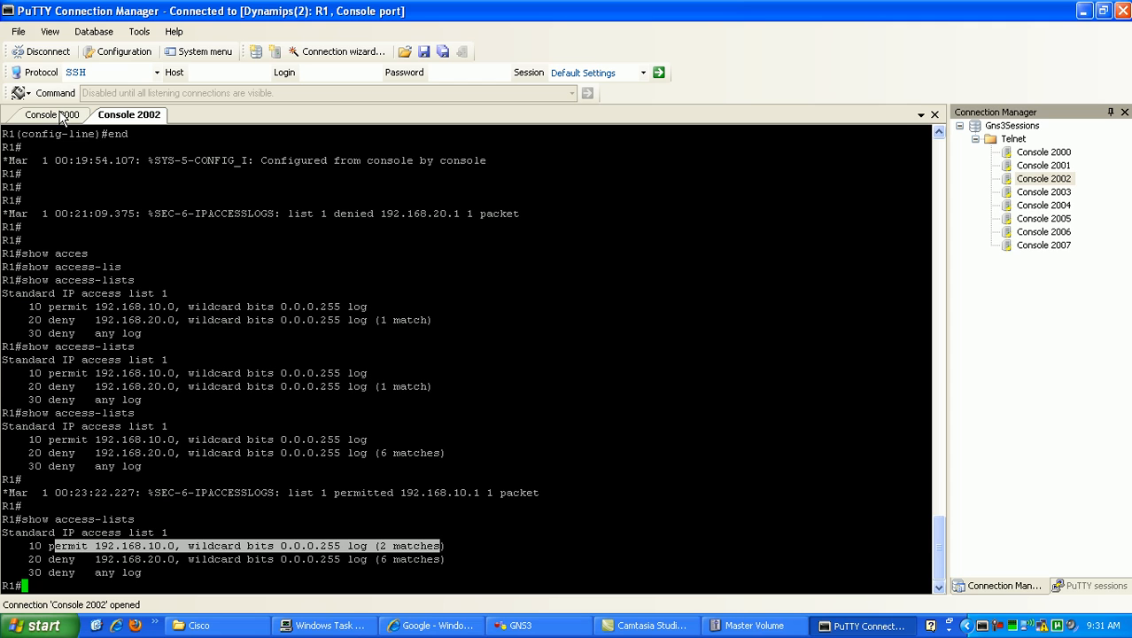
Exit the telnet session on R0, then return to R1 to check 4 permit and 6 deny matches.
left_click(51, 113)
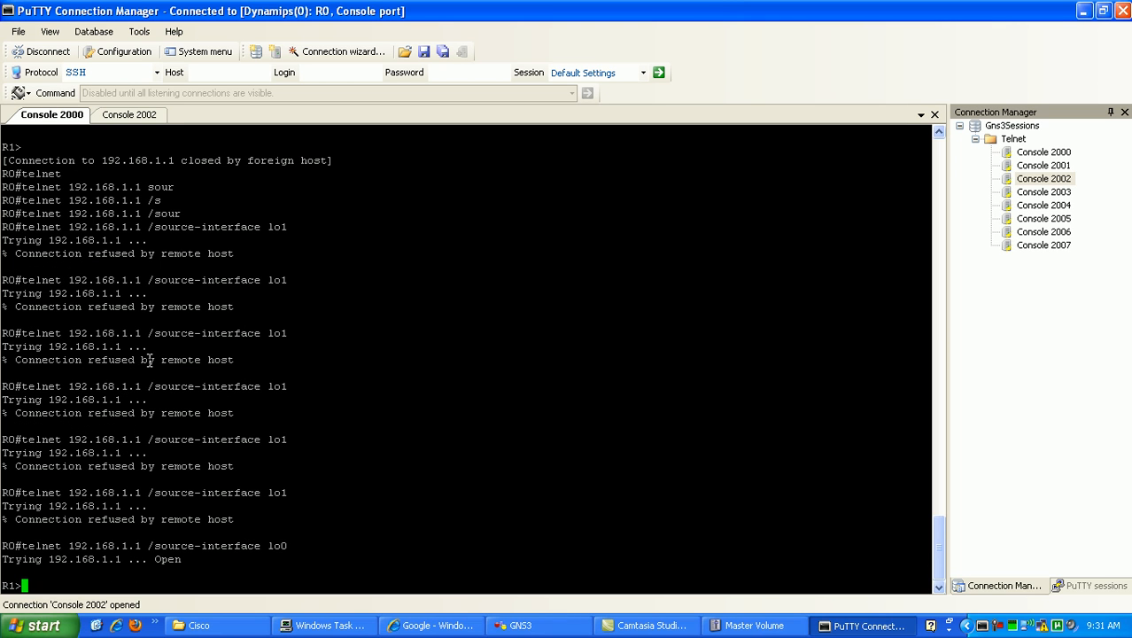
mouse_move(148, 371)
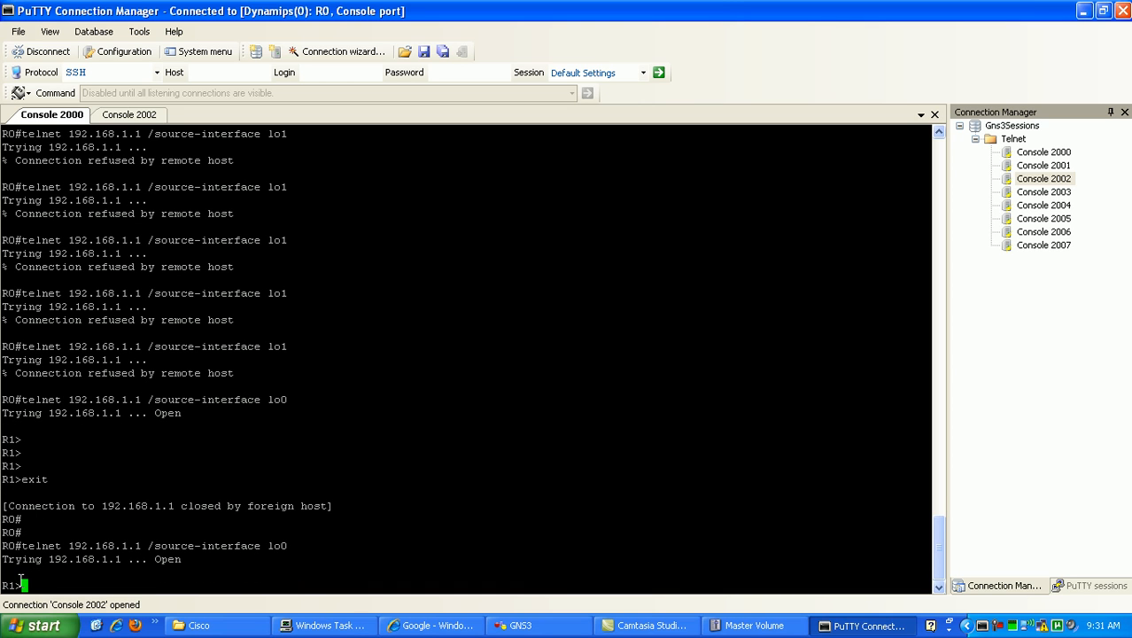
type("exit")
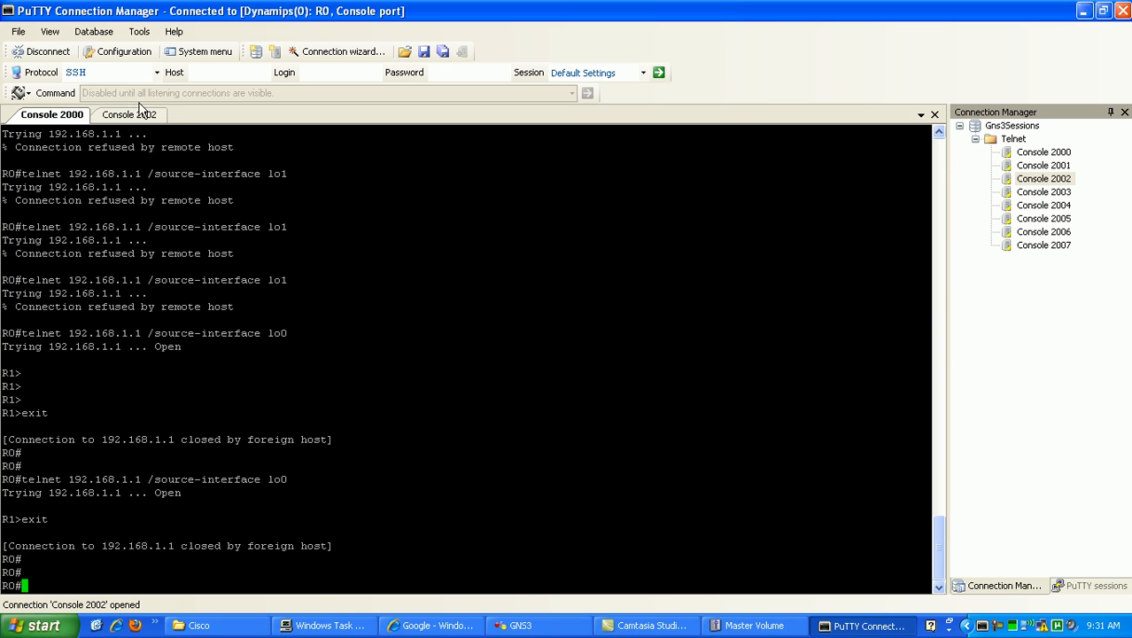
left_click(127, 114)
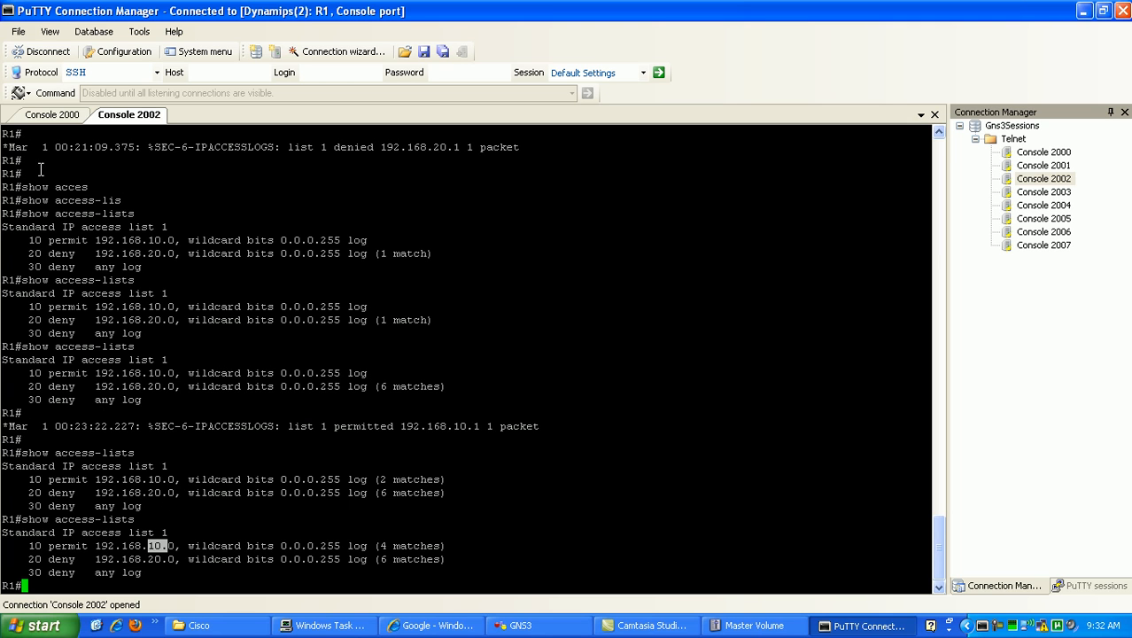
Type telnet 192.168.1.1 on R0 without running it, revisit R1's ACL, then bring the GNS3 topology forward.
left_click(52, 114)
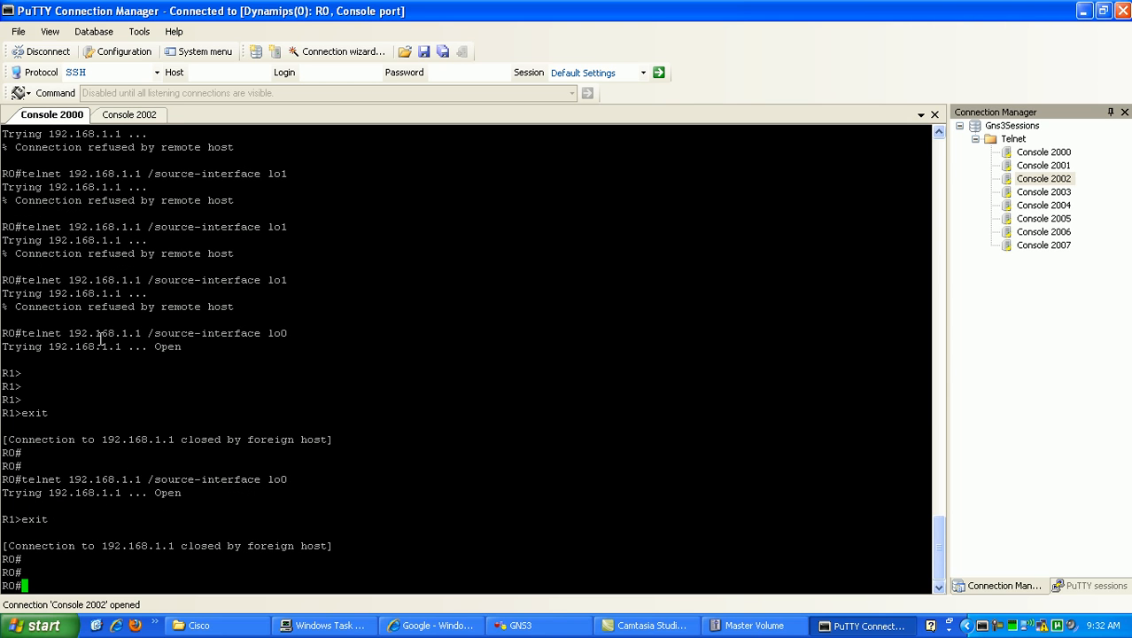
type("telnet")
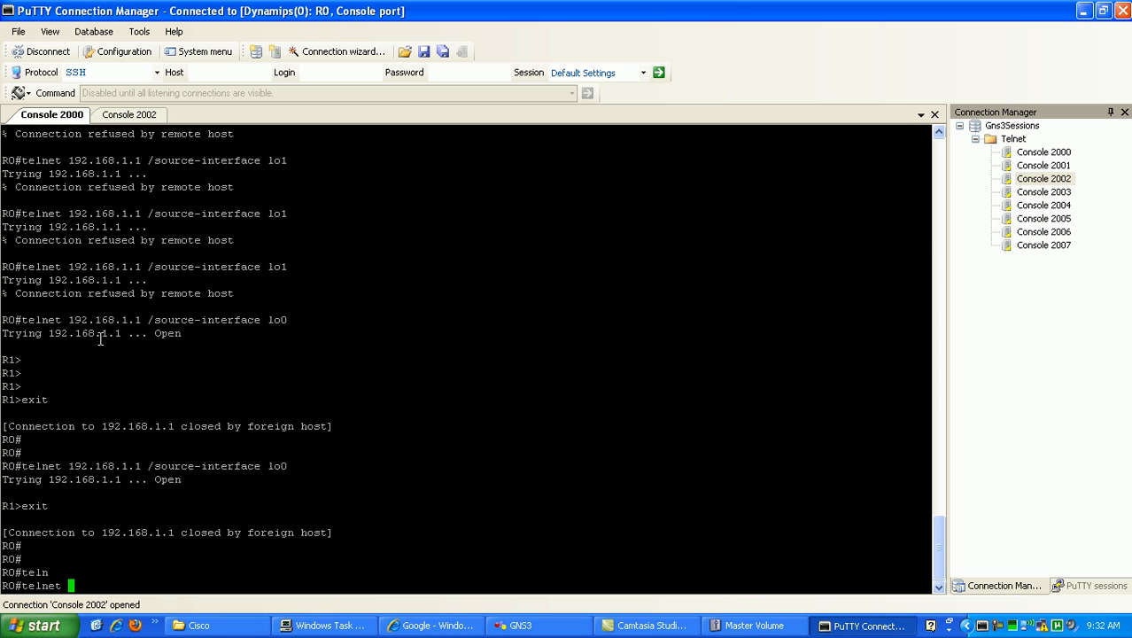
type("192.168.1.1")
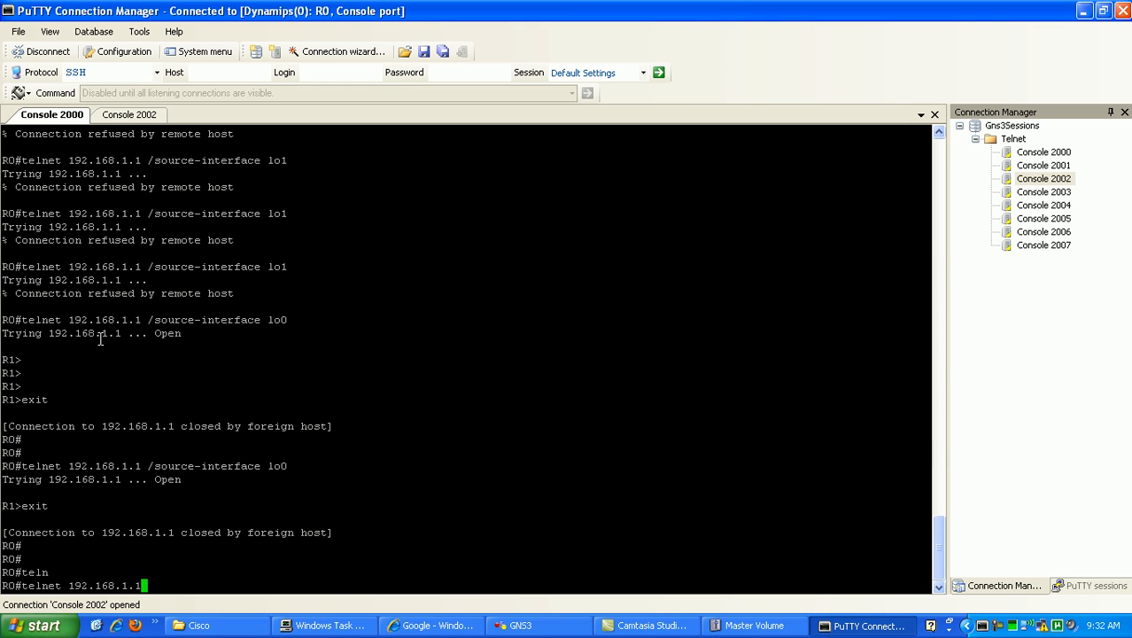
left_click(127, 113)
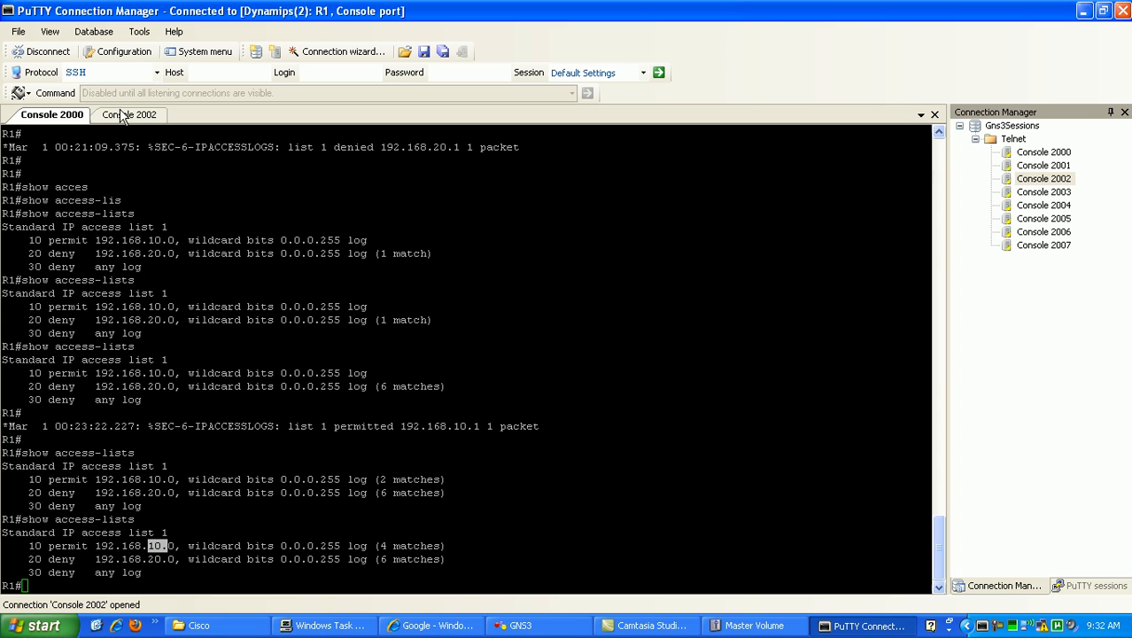
left_click(128, 113)
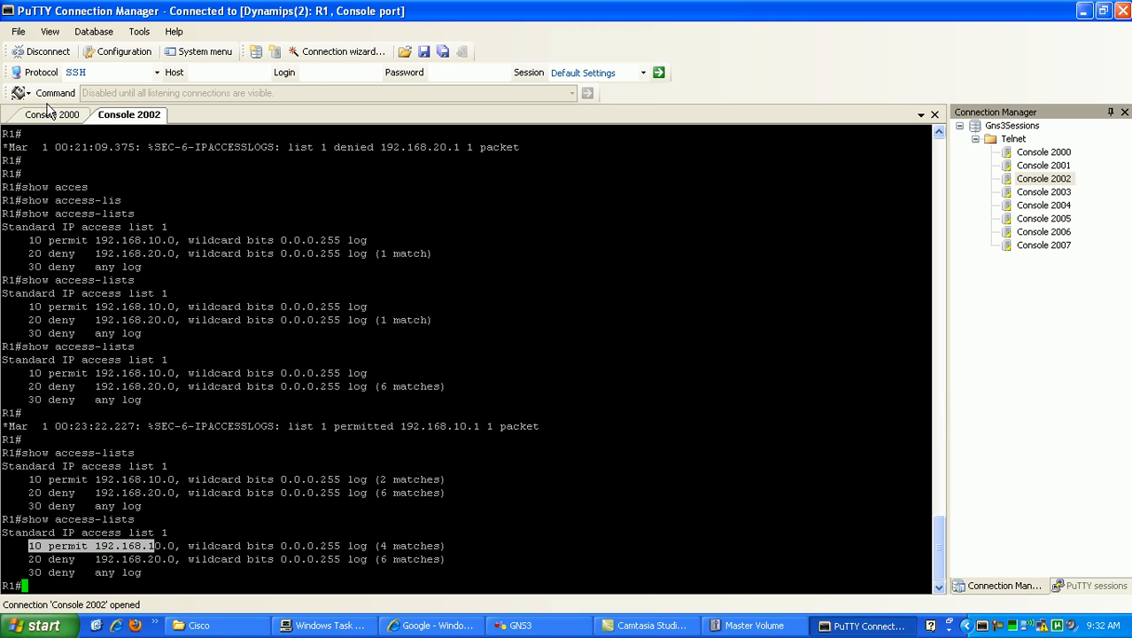
mouse_move(290, 433)
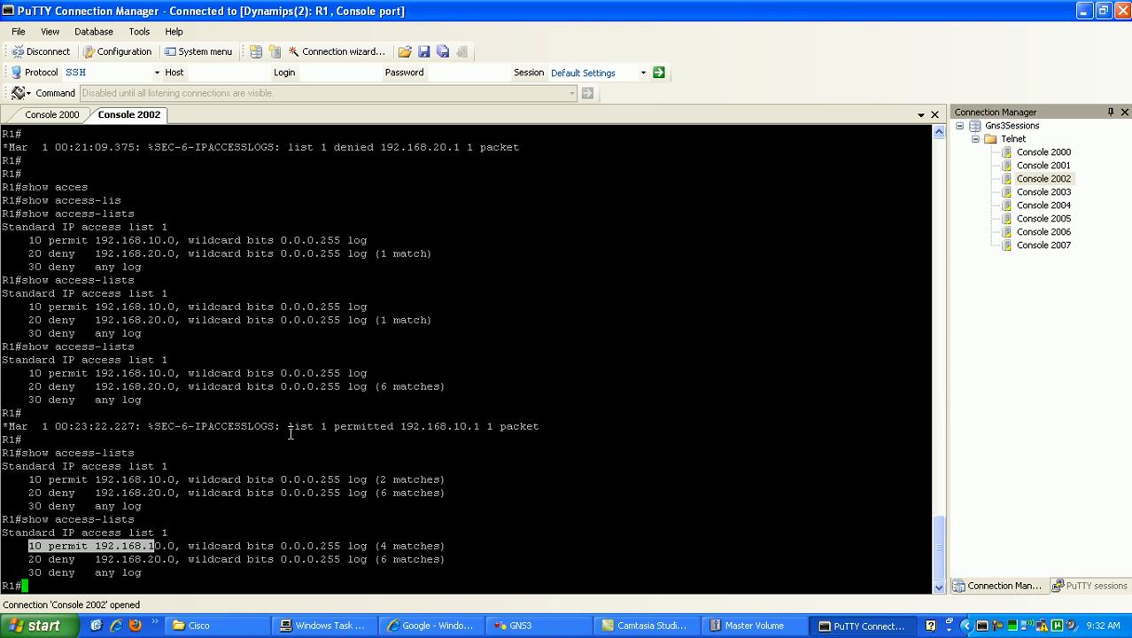
left_click(539, 625)
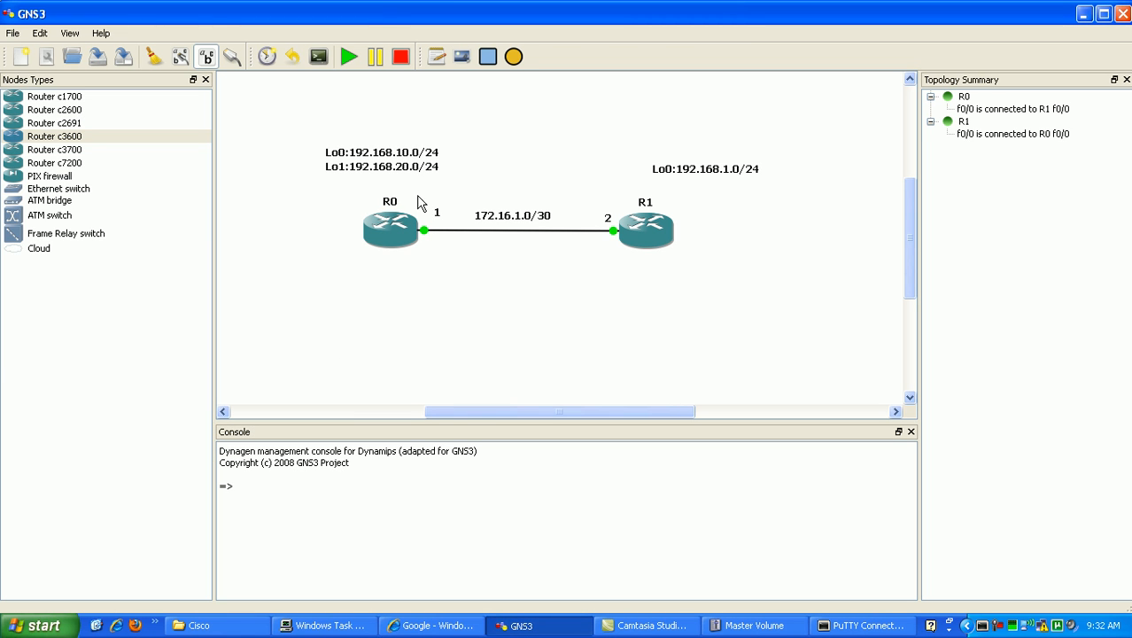
mouse_move(427, 217)
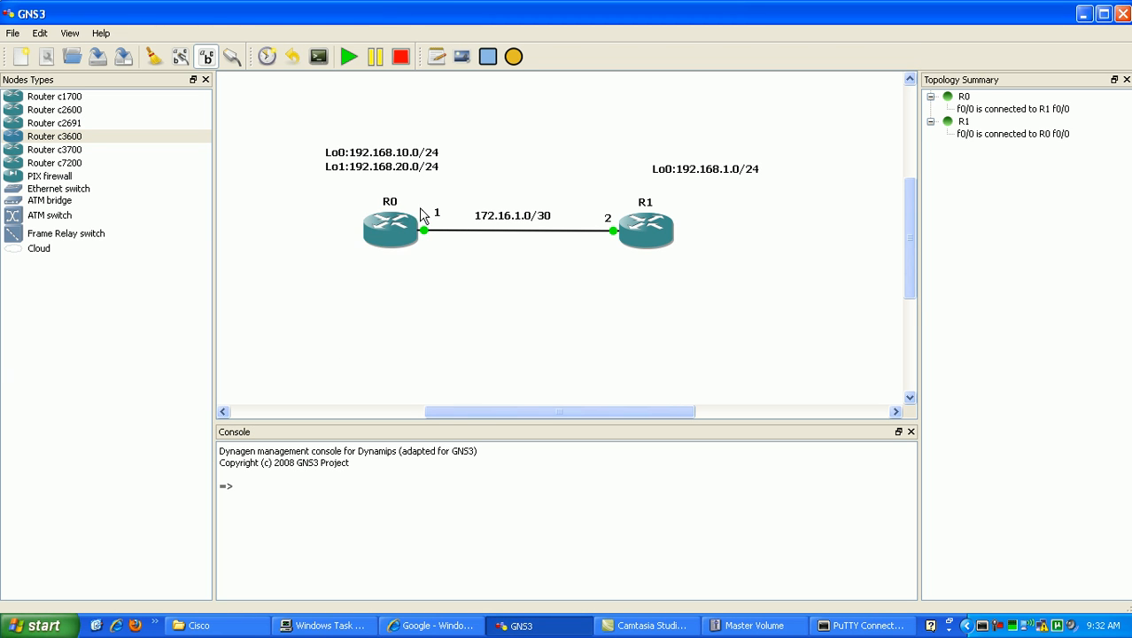
mouse_move(616, 188)
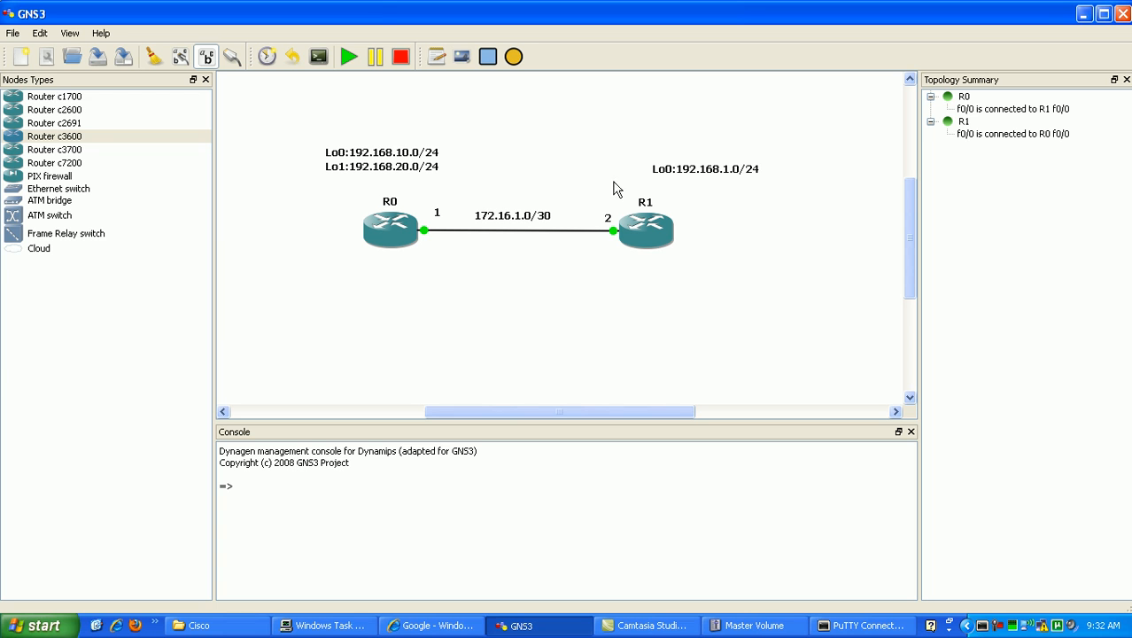
mouse_move(492, 223)
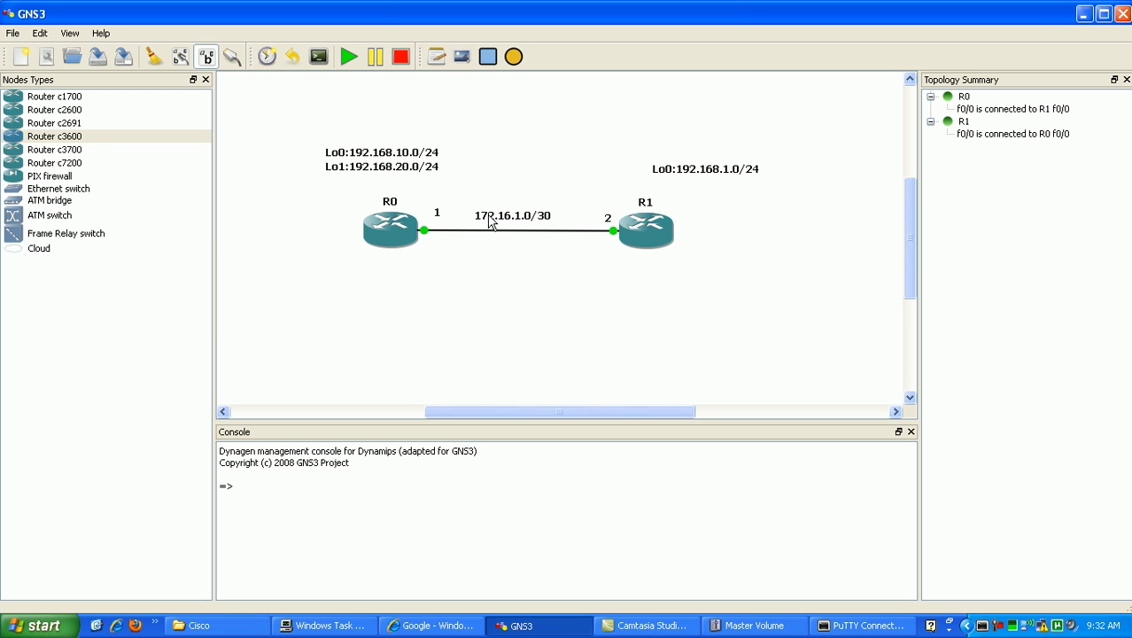
mouse_move(475, 220)
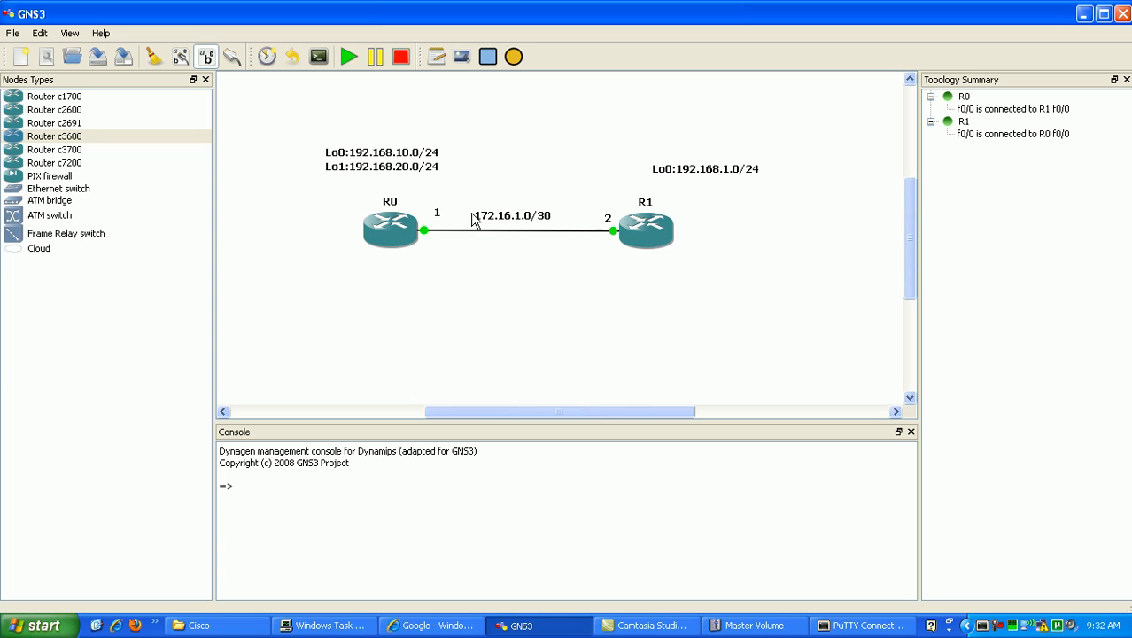
mouse_move(480, 222)
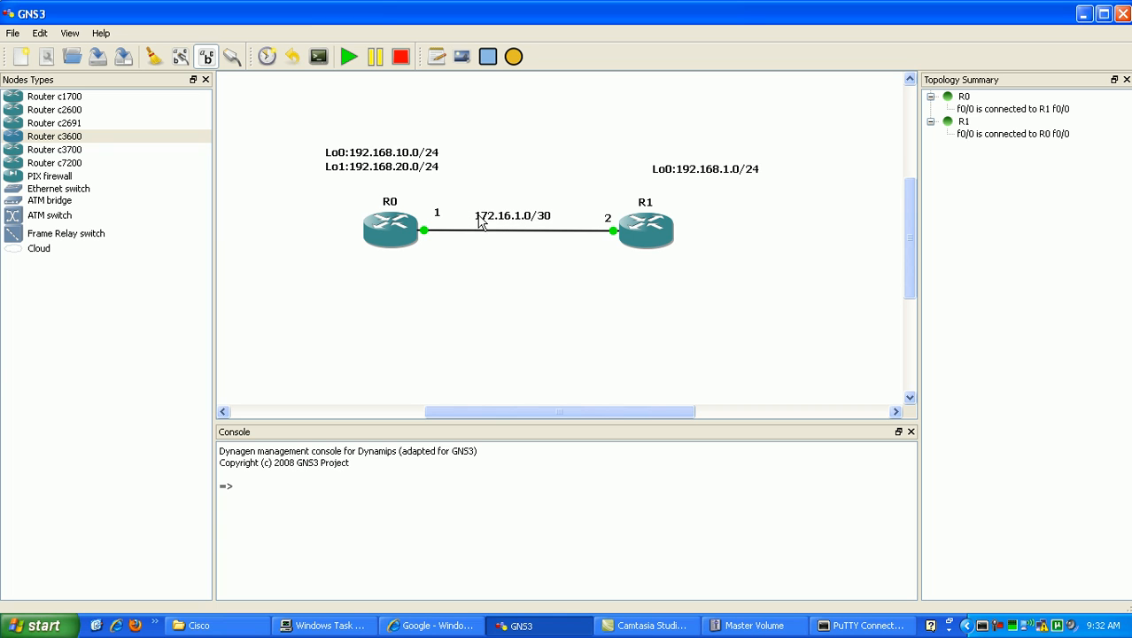
mouse_move(510, 209)
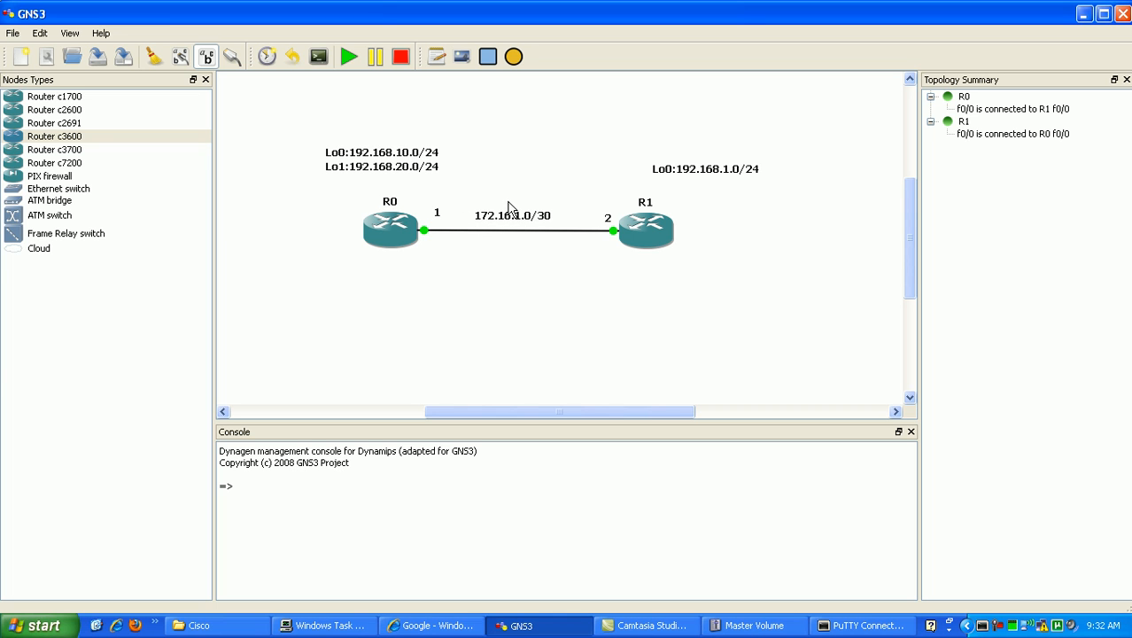
mouse_move(489, 211)
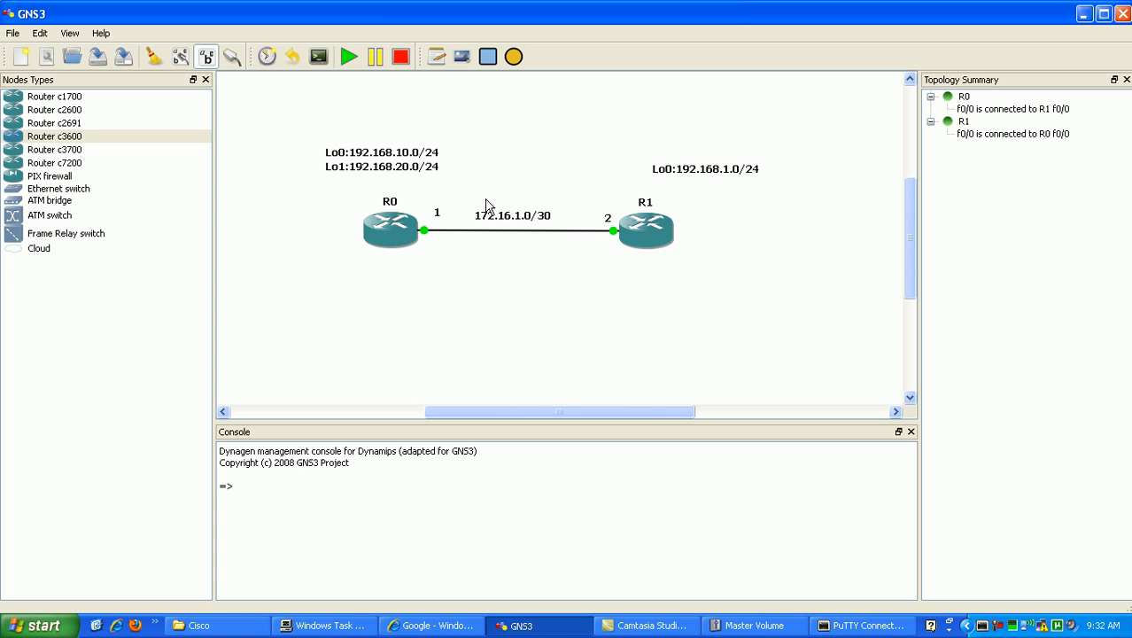
mouse_move(594, 219)
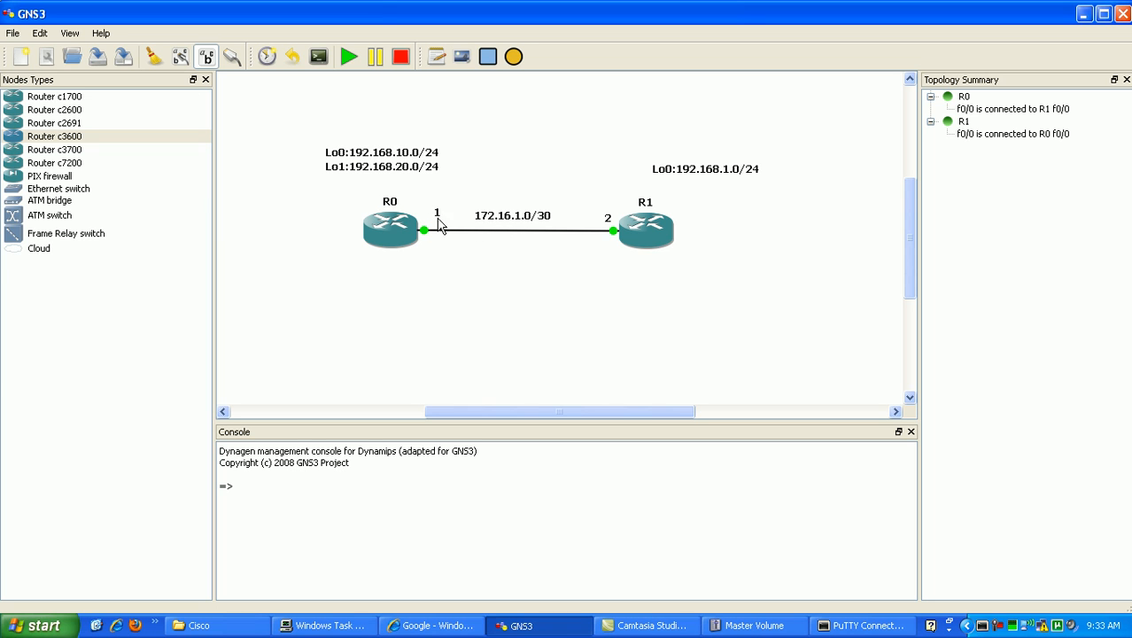
mouse_move(489, 229)
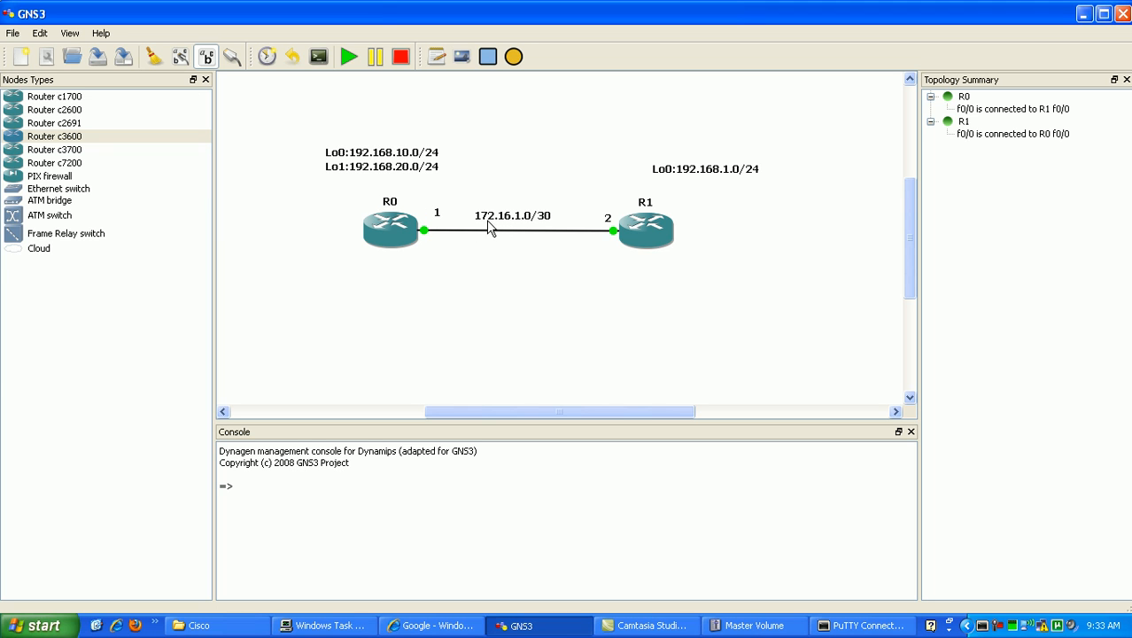
mouse_move(477, 232)
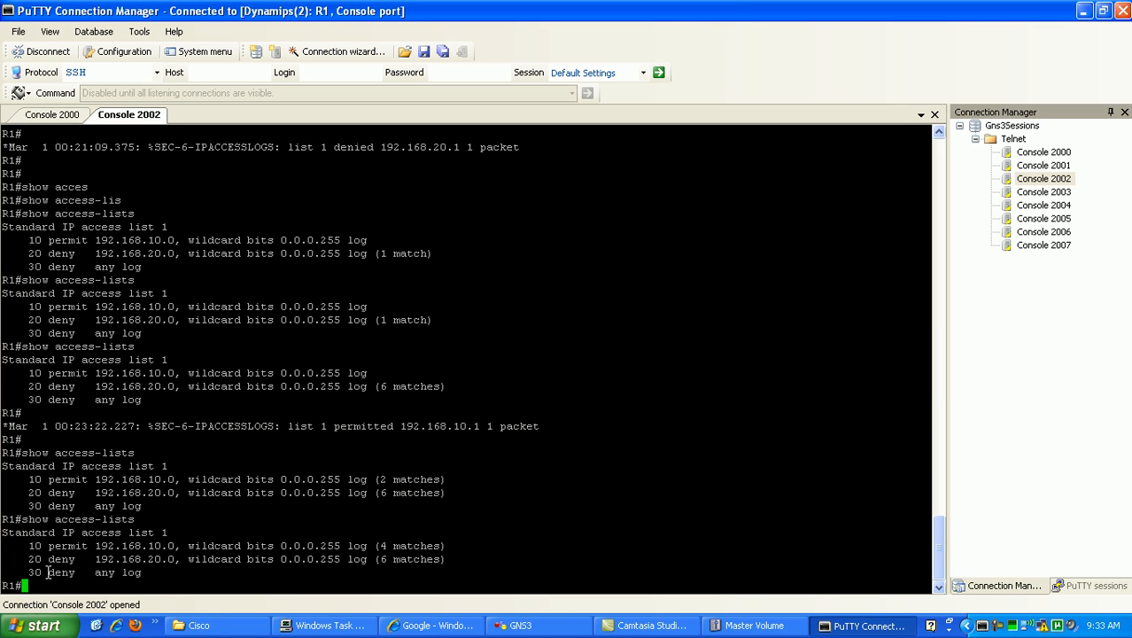
Run show access-lists on R1, still 4 and 6 matches, then switch to R0's console.
double_click(94, 573)
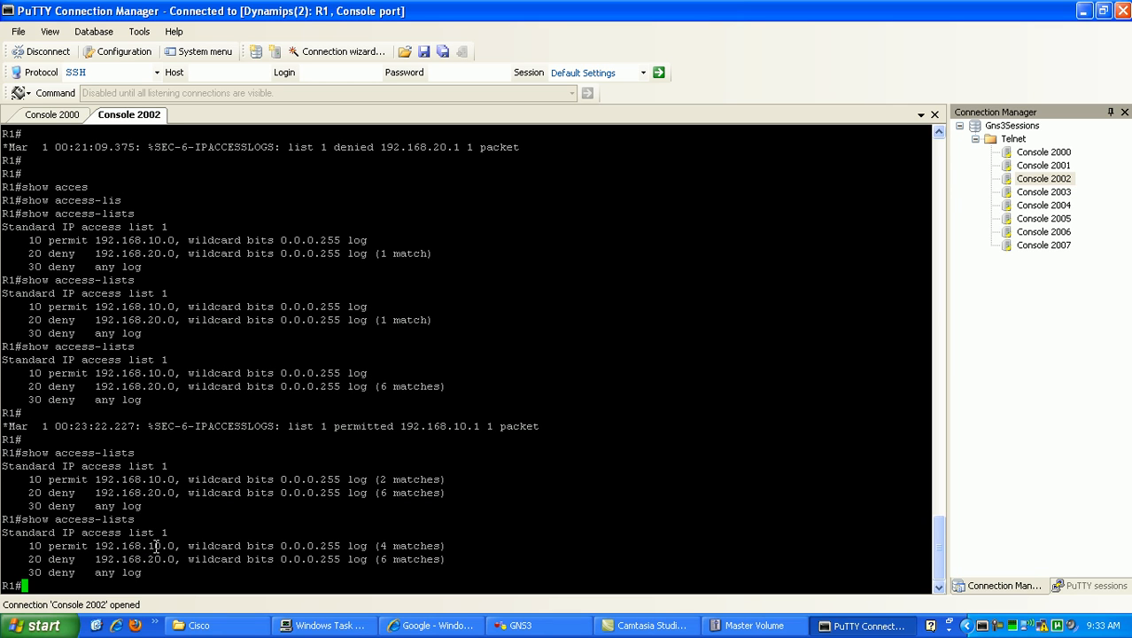
type("show access-lists")
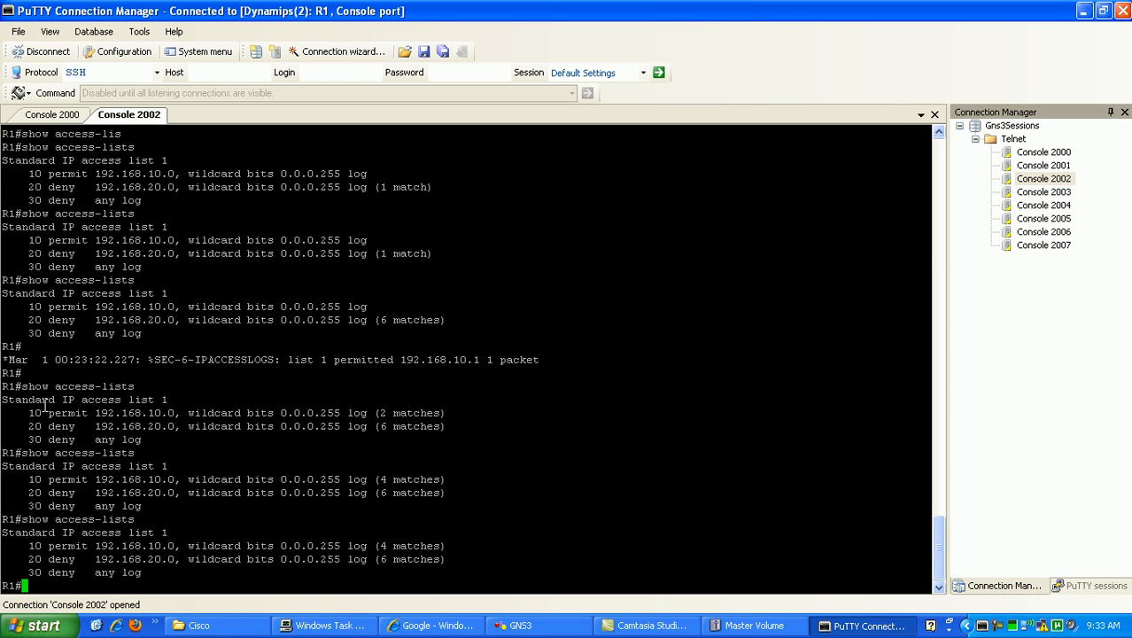
left_click(51, 113)
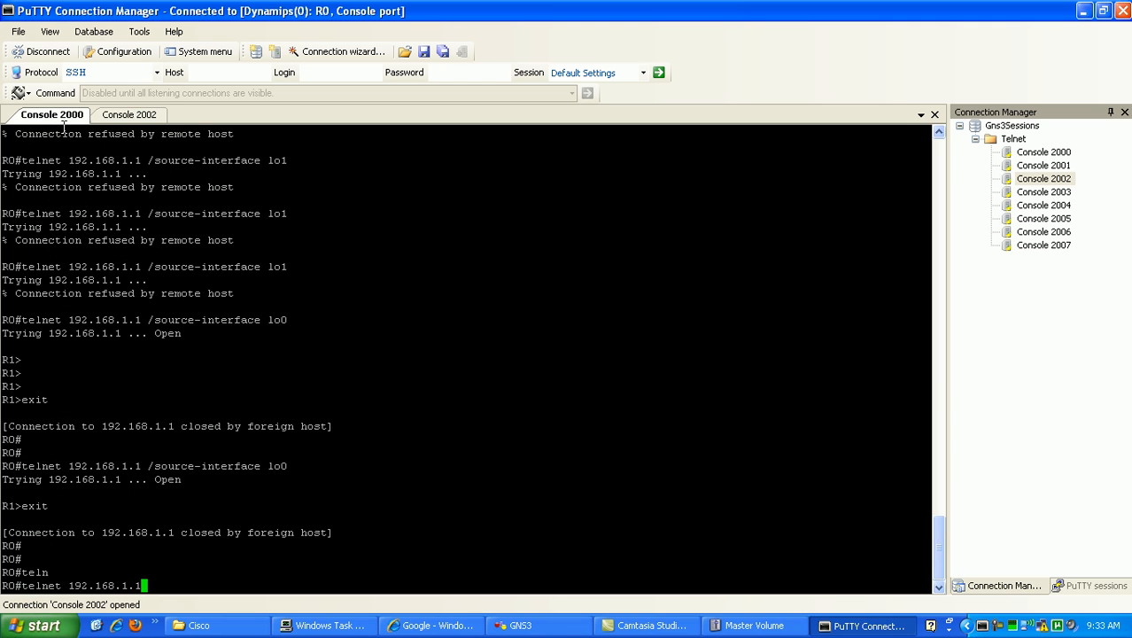
mouse_move(156, 482)
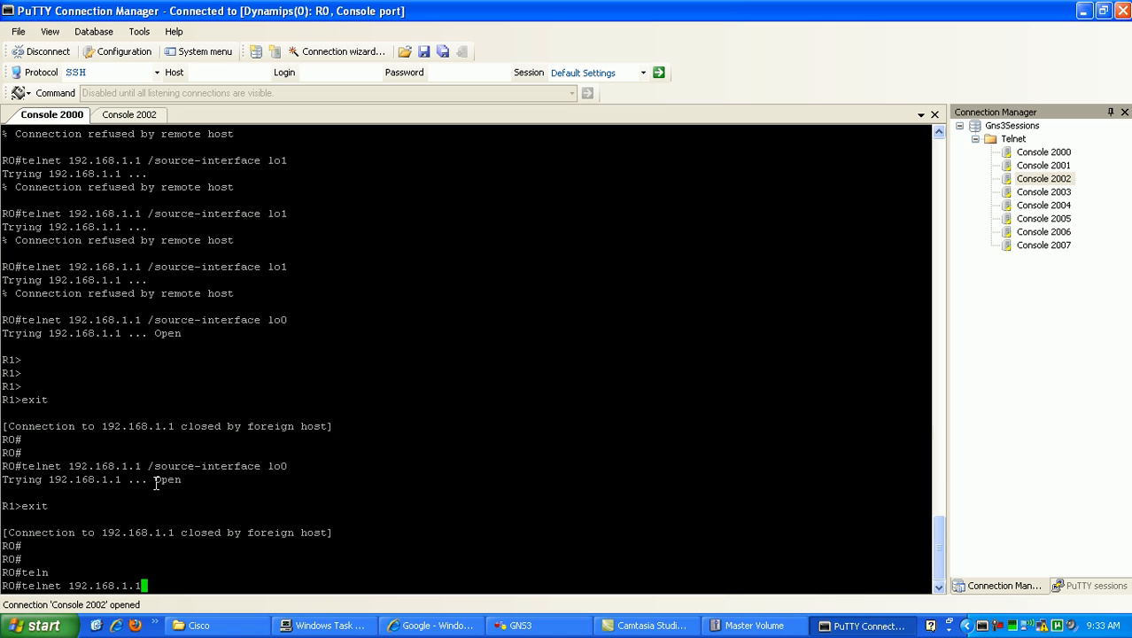
Run R0's plain telnet to 192.168.1.1, refused, then view R1's log denying 172.16.1.1.
key("Return")
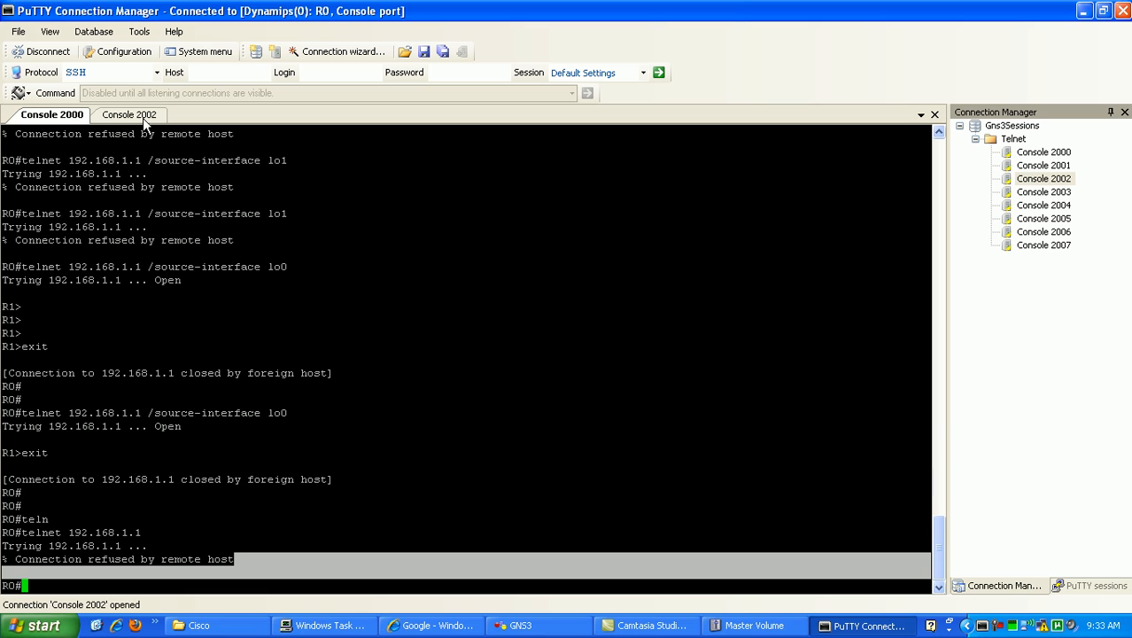
left_click(127, 114)
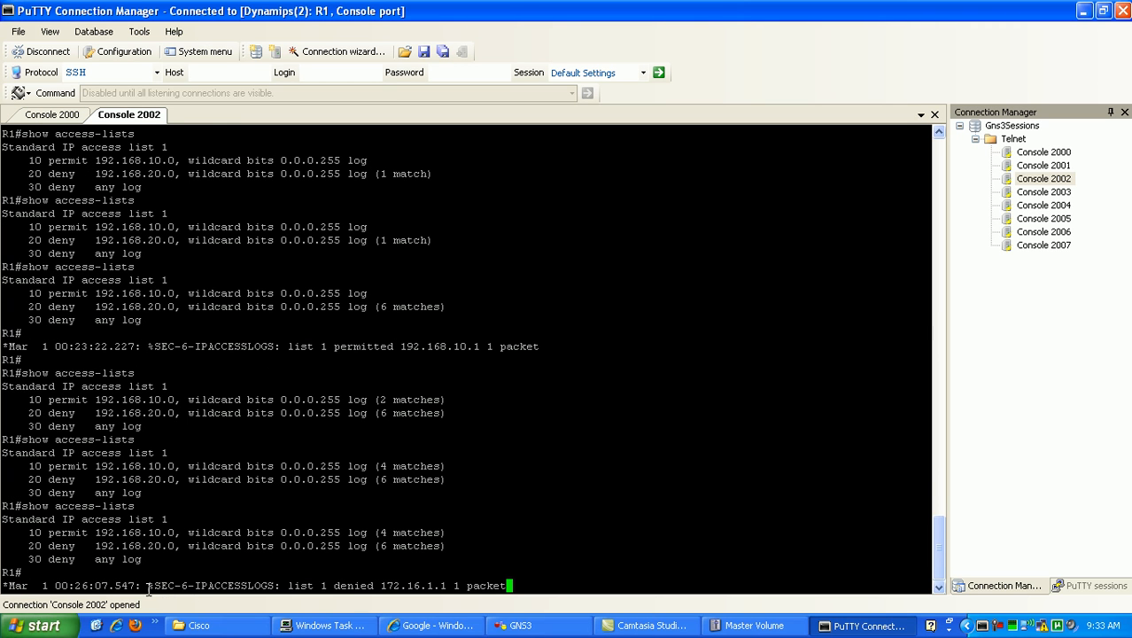
Leave R1's denial log before bringing the GNS3 topology of R0 and R1 forward.
double_click(211, 585)
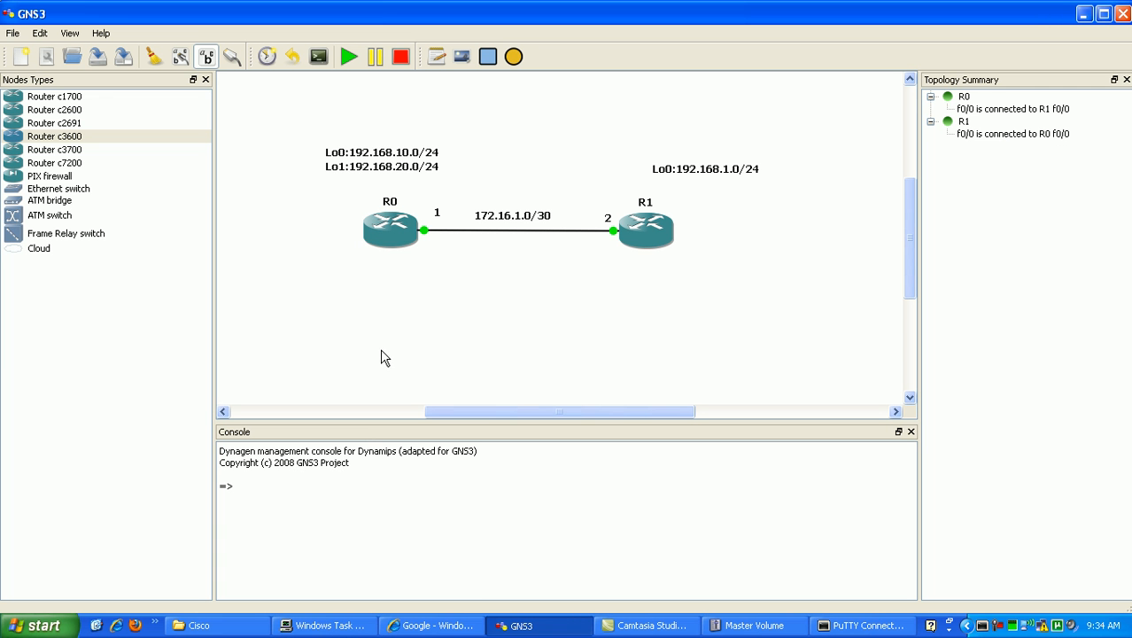
mouse_move(485, 204)
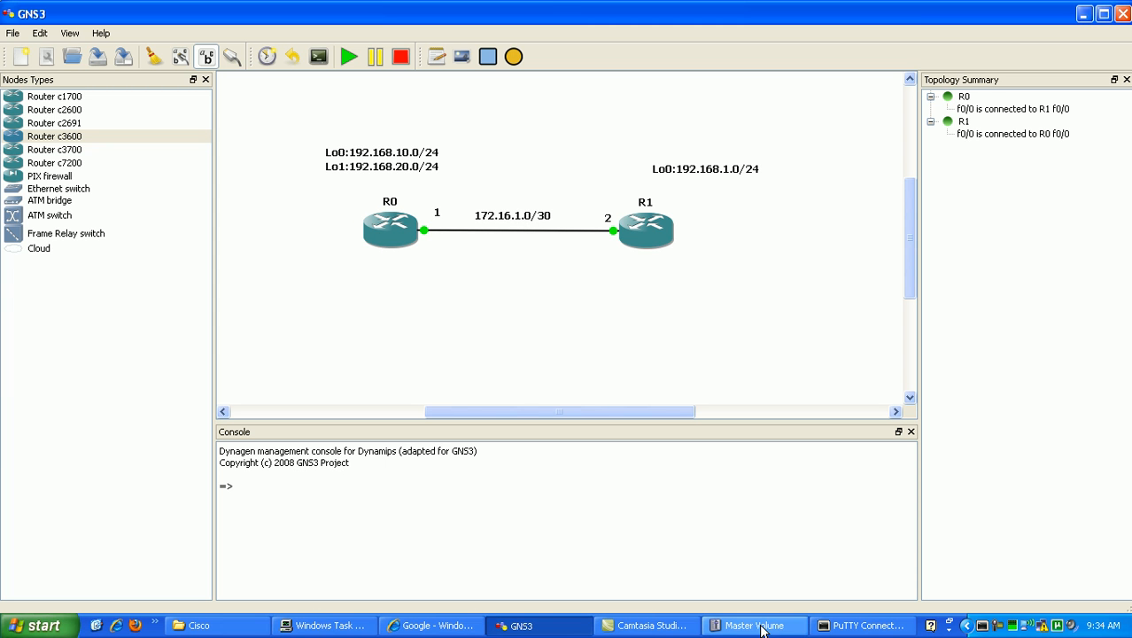
Return from the GNS3 topology to the PuTTY Connection Manager console sessions.
left_click(862, 626)
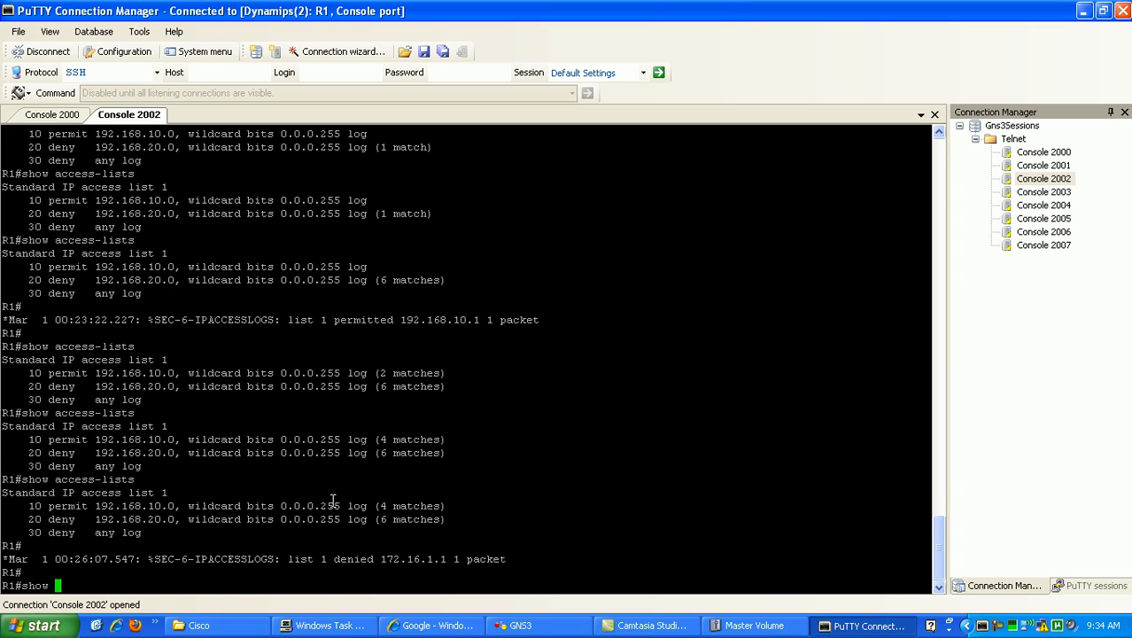
Run show access-lists on R1, check R0's refused telnet attempts, and return to R1's console.
type("access-lists")
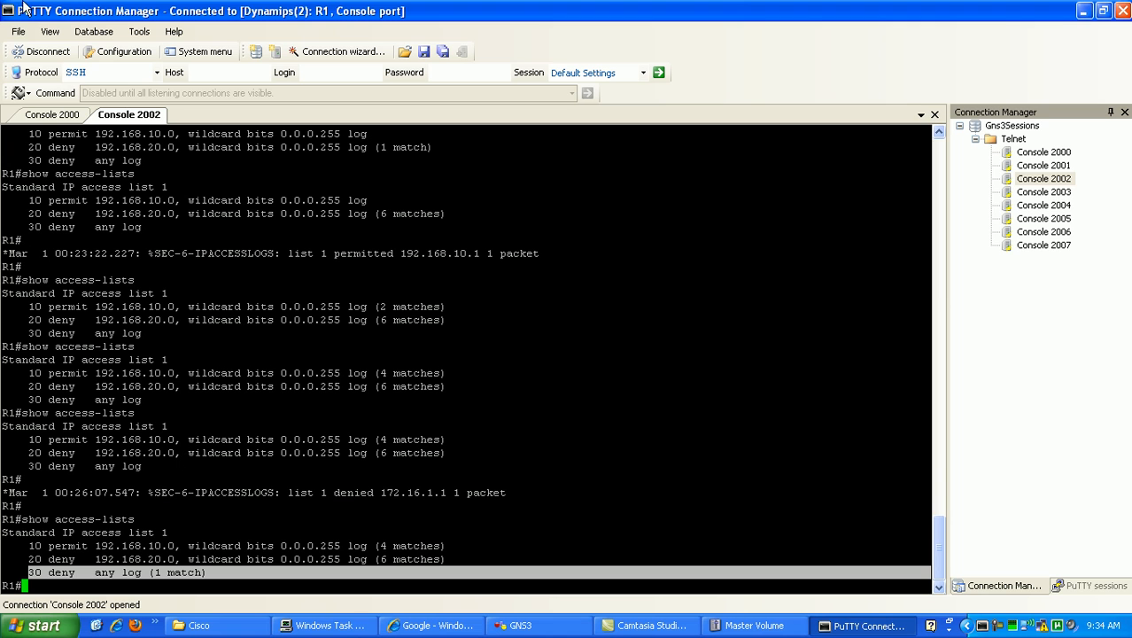
left_click(51, 113)
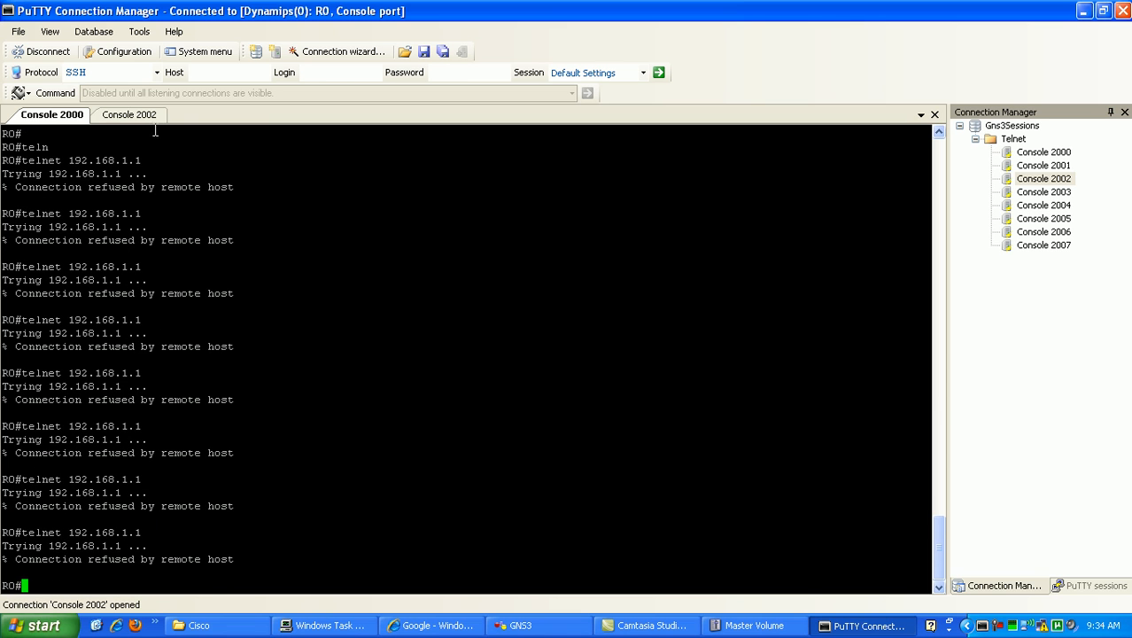
left_click(129, 114)
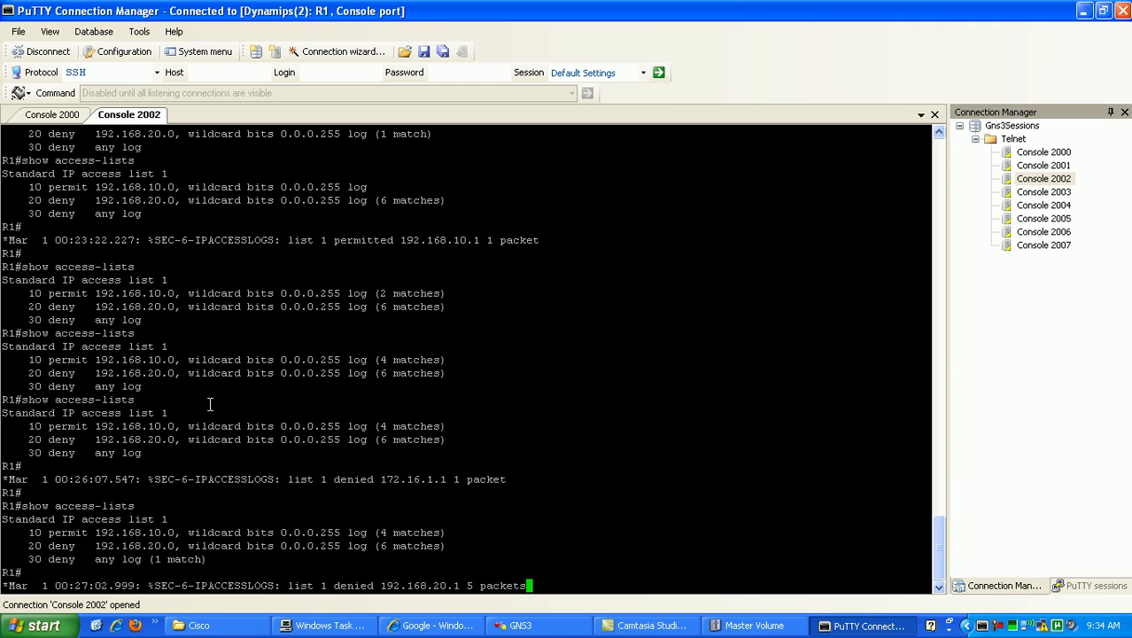